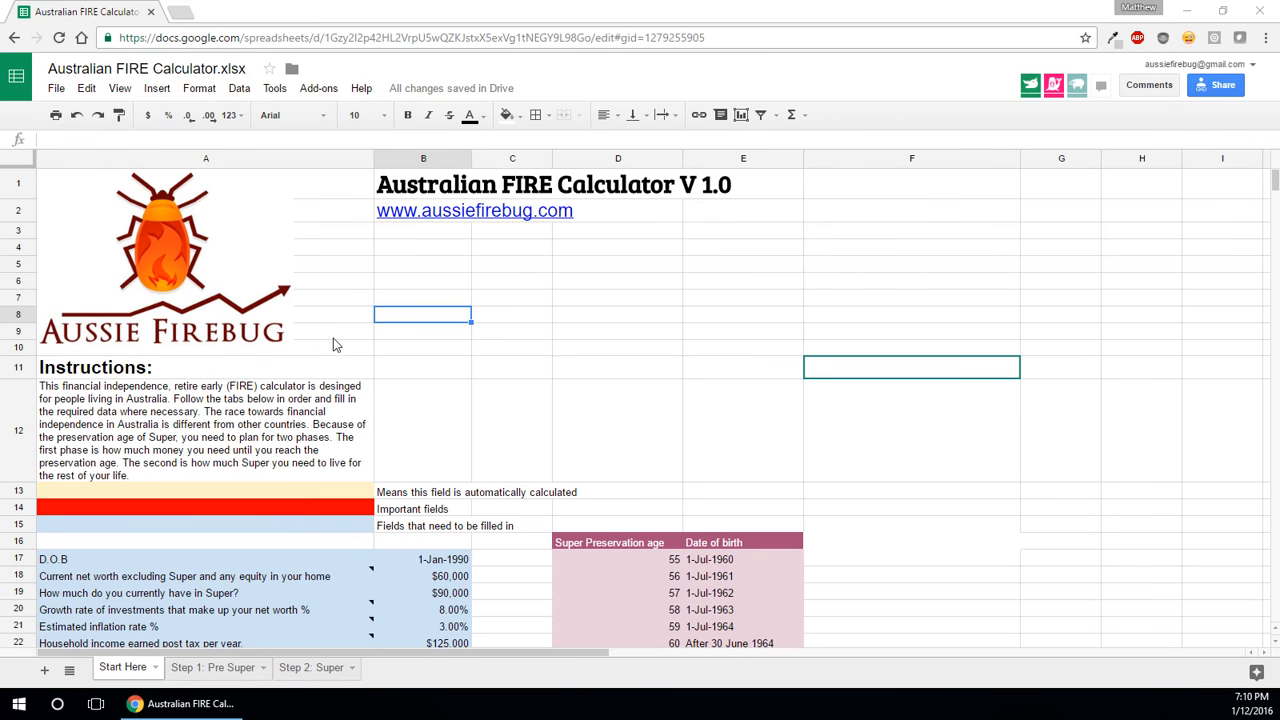
{"action": "mouse_move", "coordinate": [421, 277]}
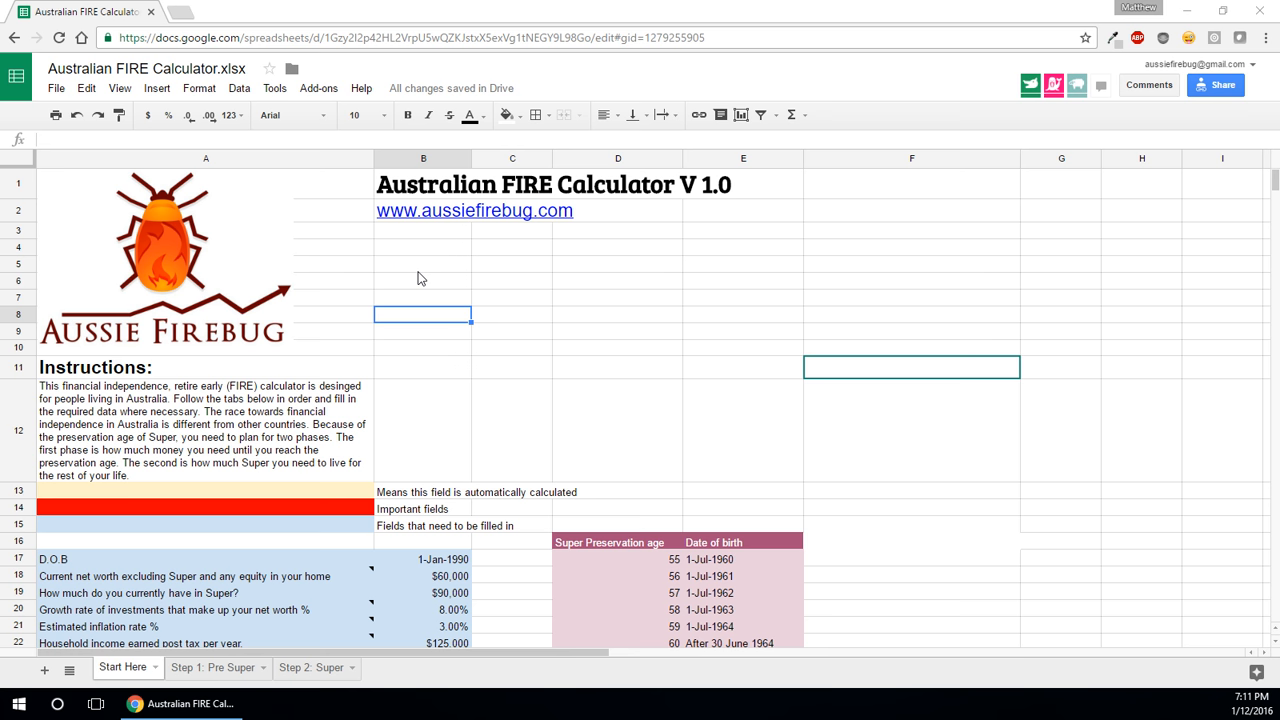
Read the instructions, then scroll down to the input fields and 11.45-year FIRE result.
{"action": "left_click", "coordinate": [205, 430]}
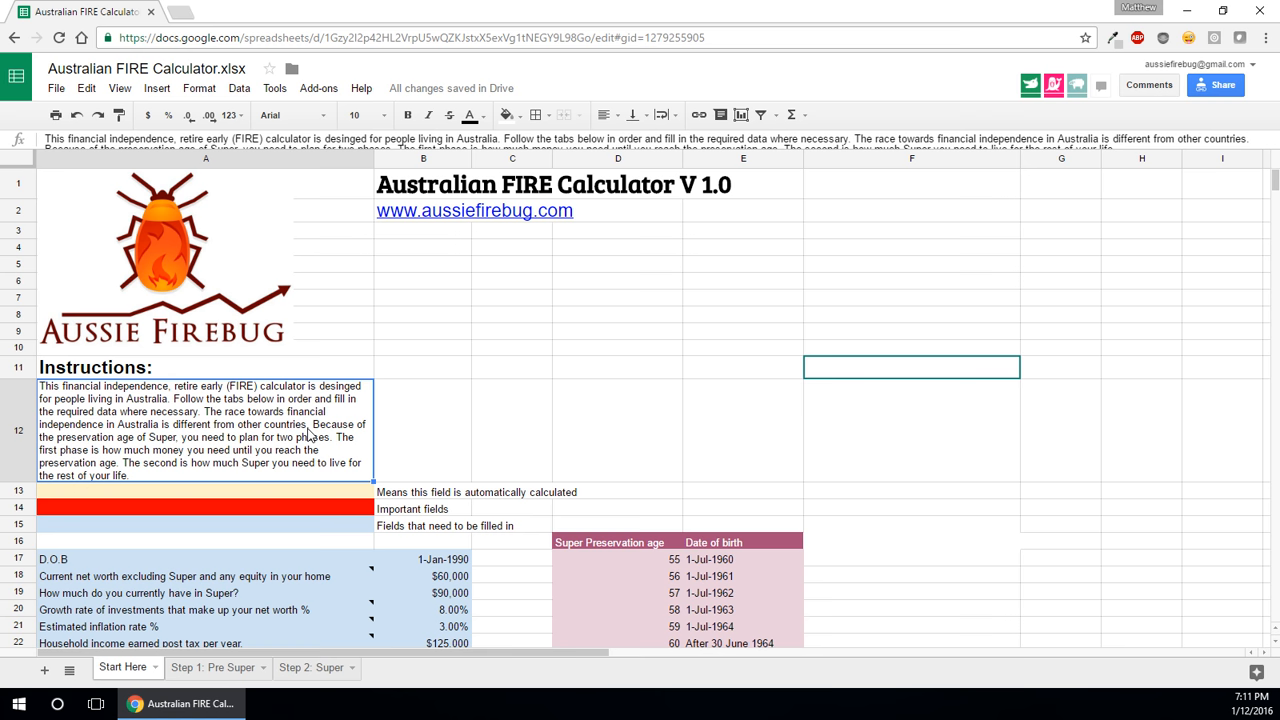
{"action": "scroll", "scroll_direction": "down", "scroll_amount": 3}
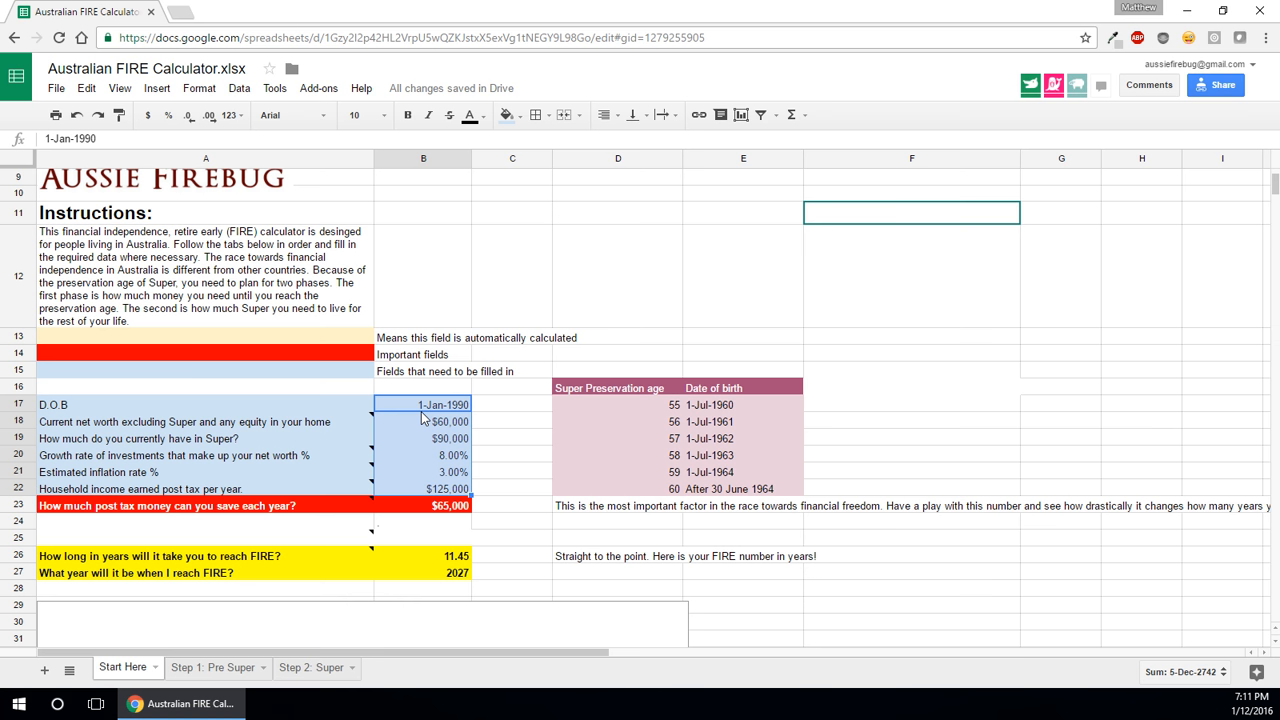
{"action": "left_click", "coordinate": [423, 421]}
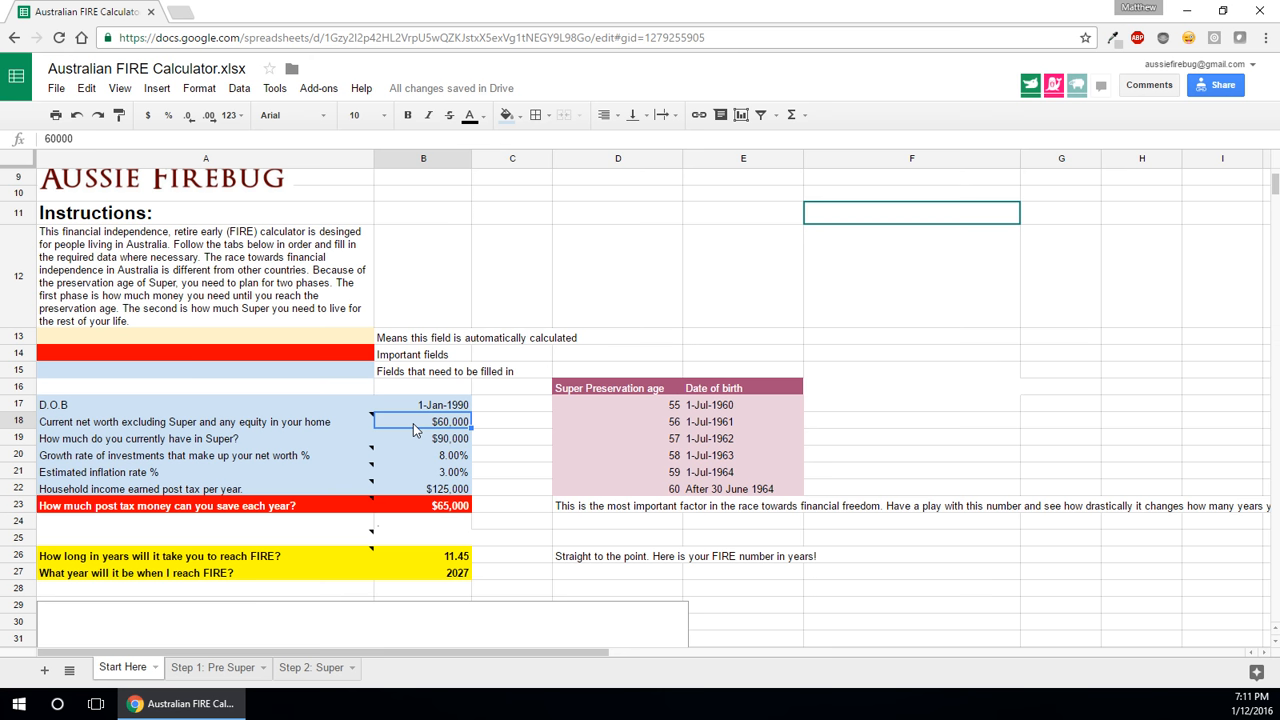
{"action": "left_click", "coordinate": [422, 455]}
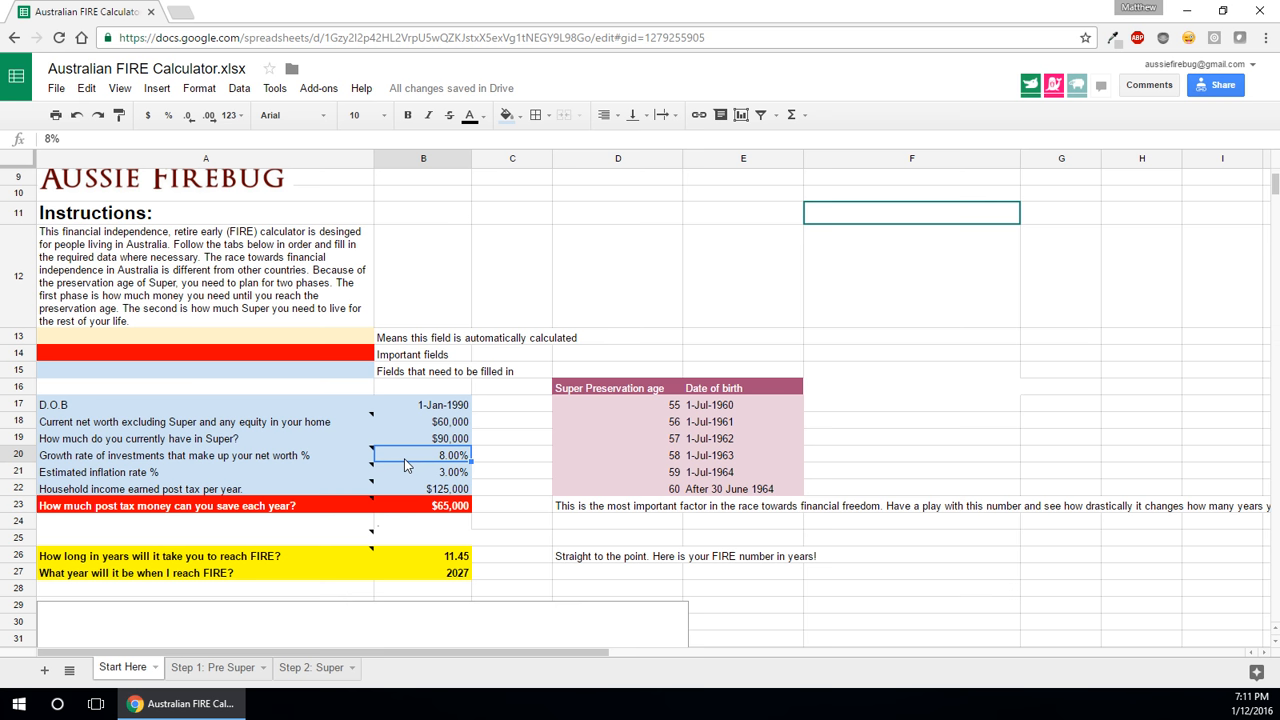
{"action": "left_click", "coordinate": [423, 471]}
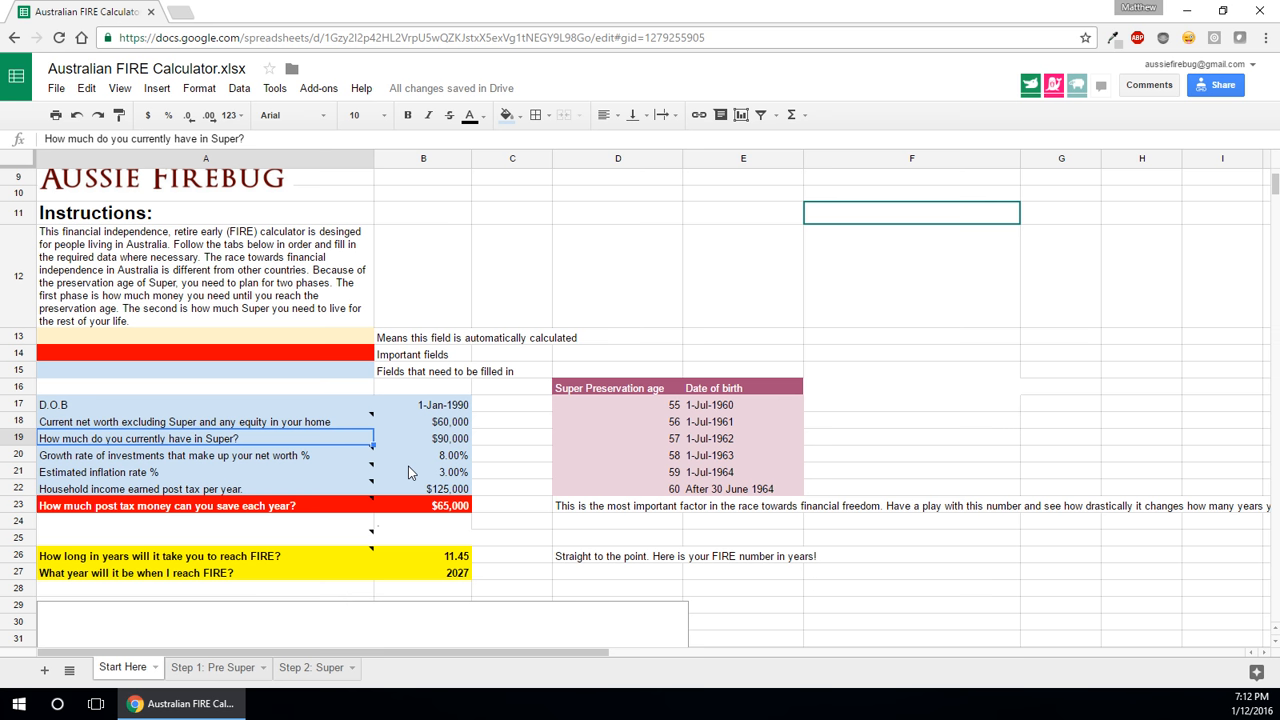
{"action": "left_click", "coordinate": [423, 488]}
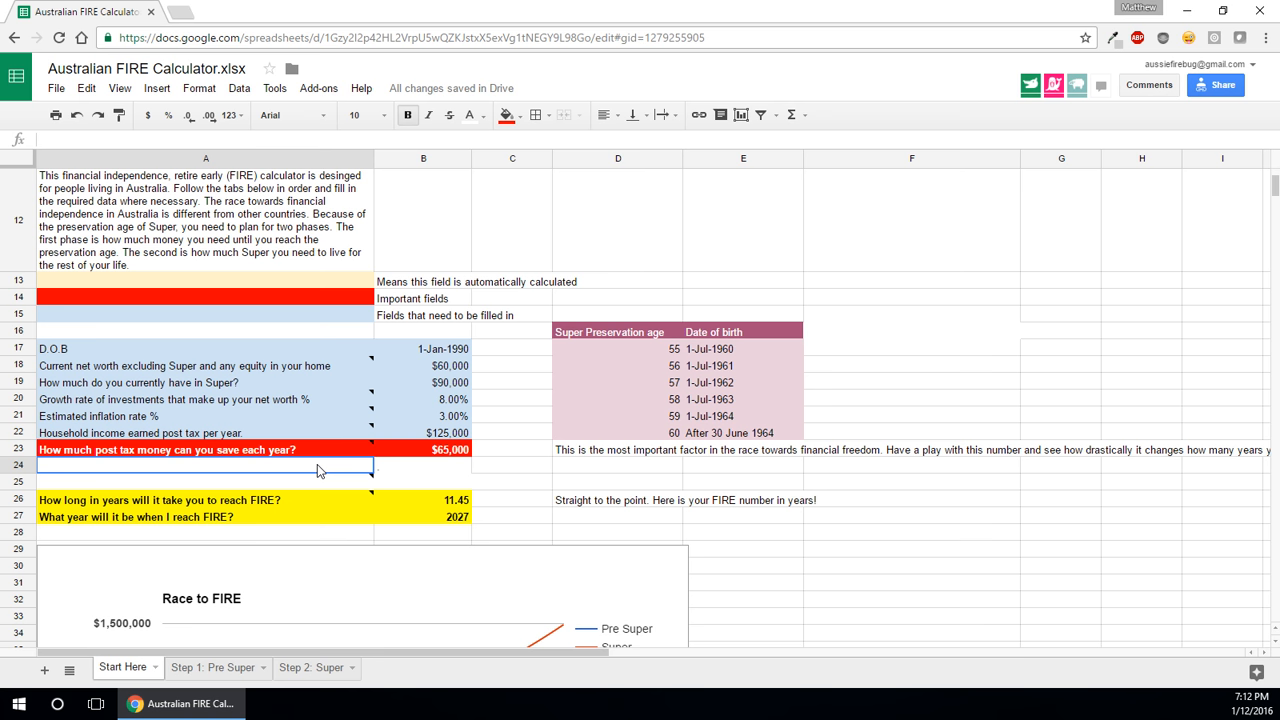
{"action": "left_click", "coordinate": [450, 449]}
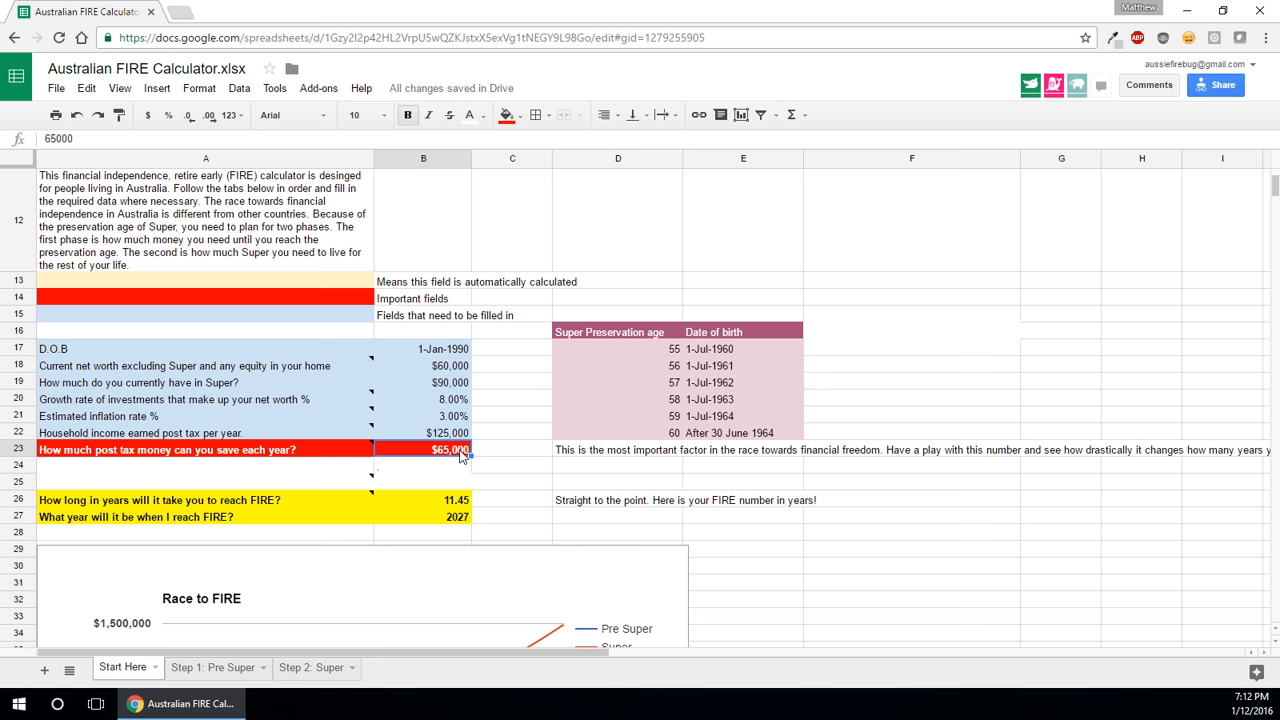
{"action": "left_click", "coordinate": [443, 348]}
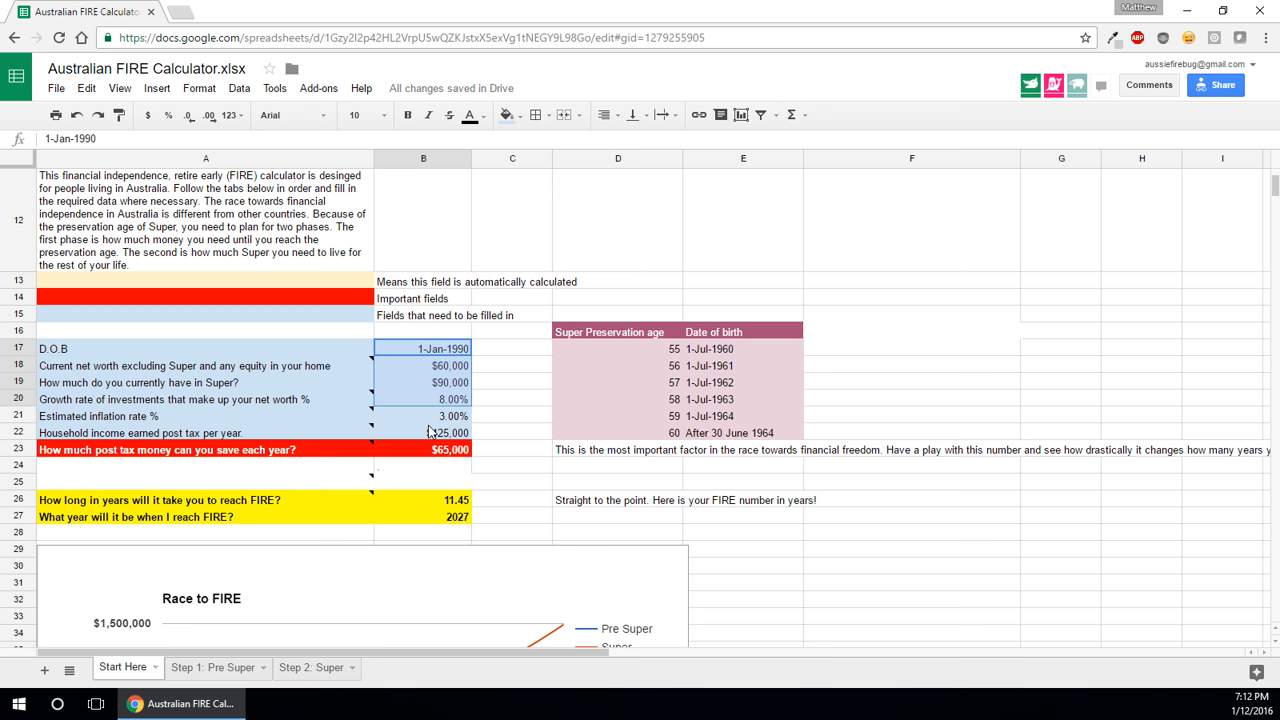
{"action": "left_click", "coordinate": [449, 449]}
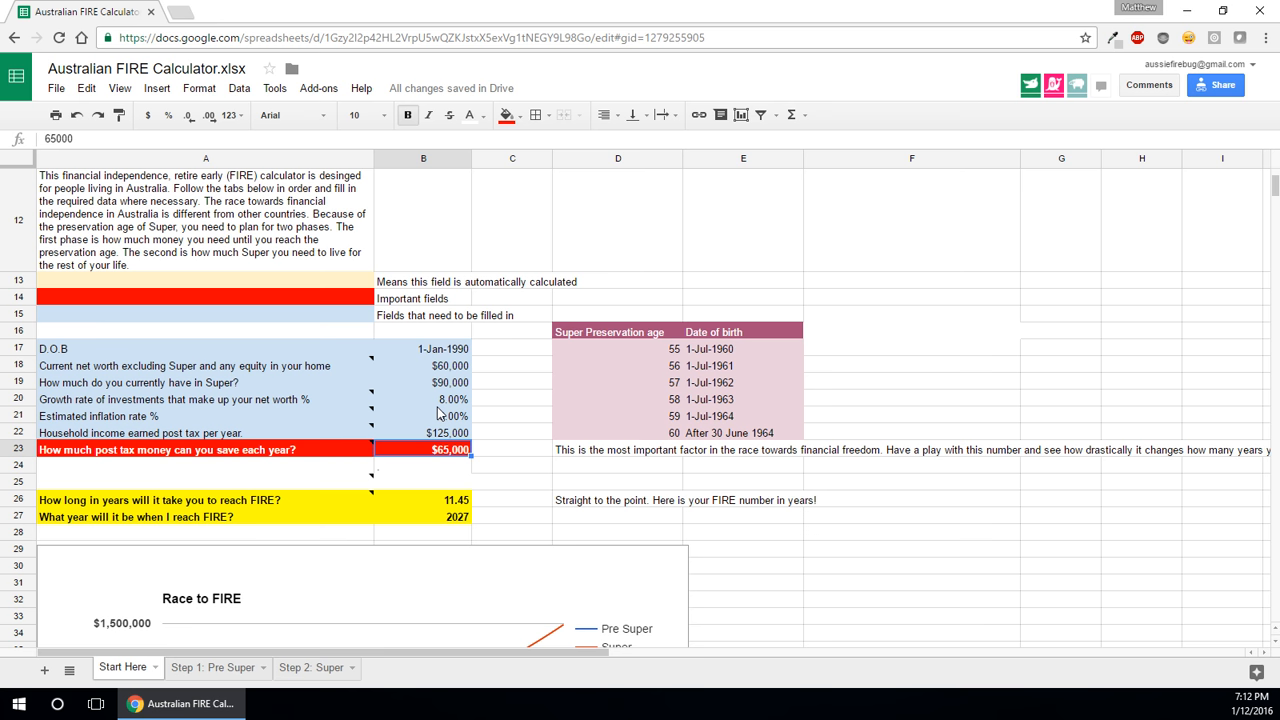
{"action": "left_click", "coordinate": [423, 464]}
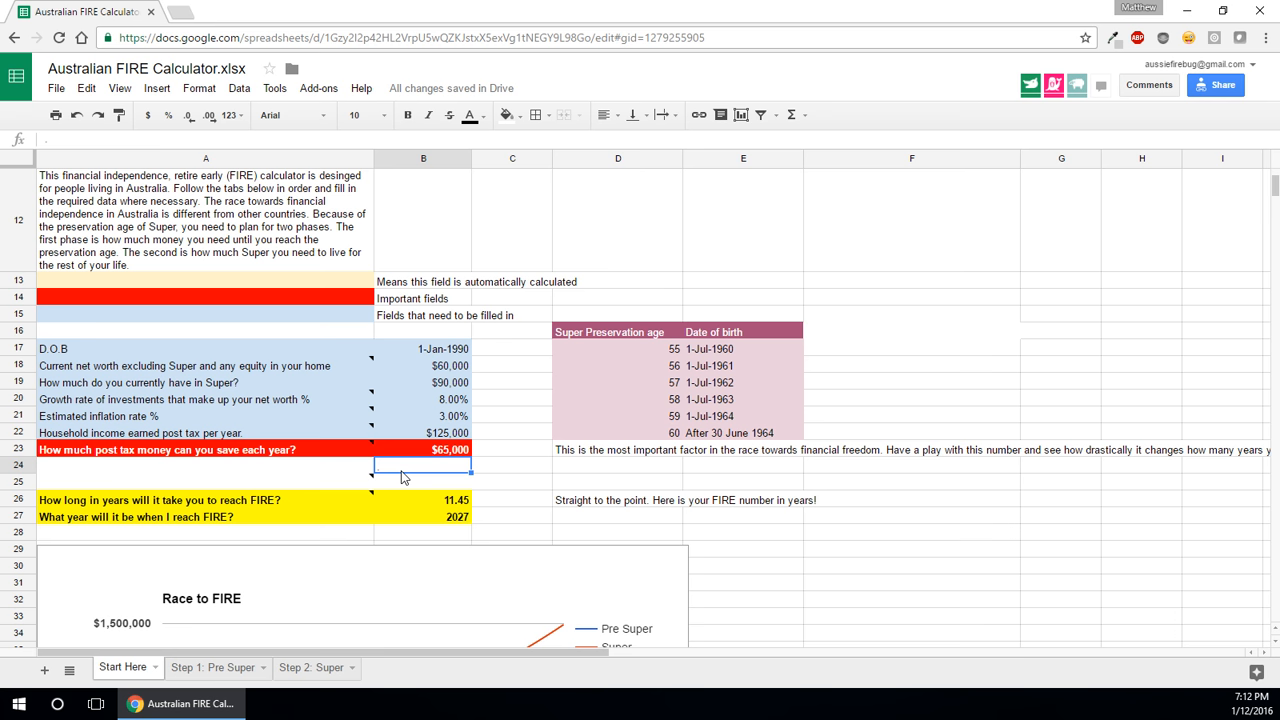
{"action": "left_click", "coordinate": [423, 500]}
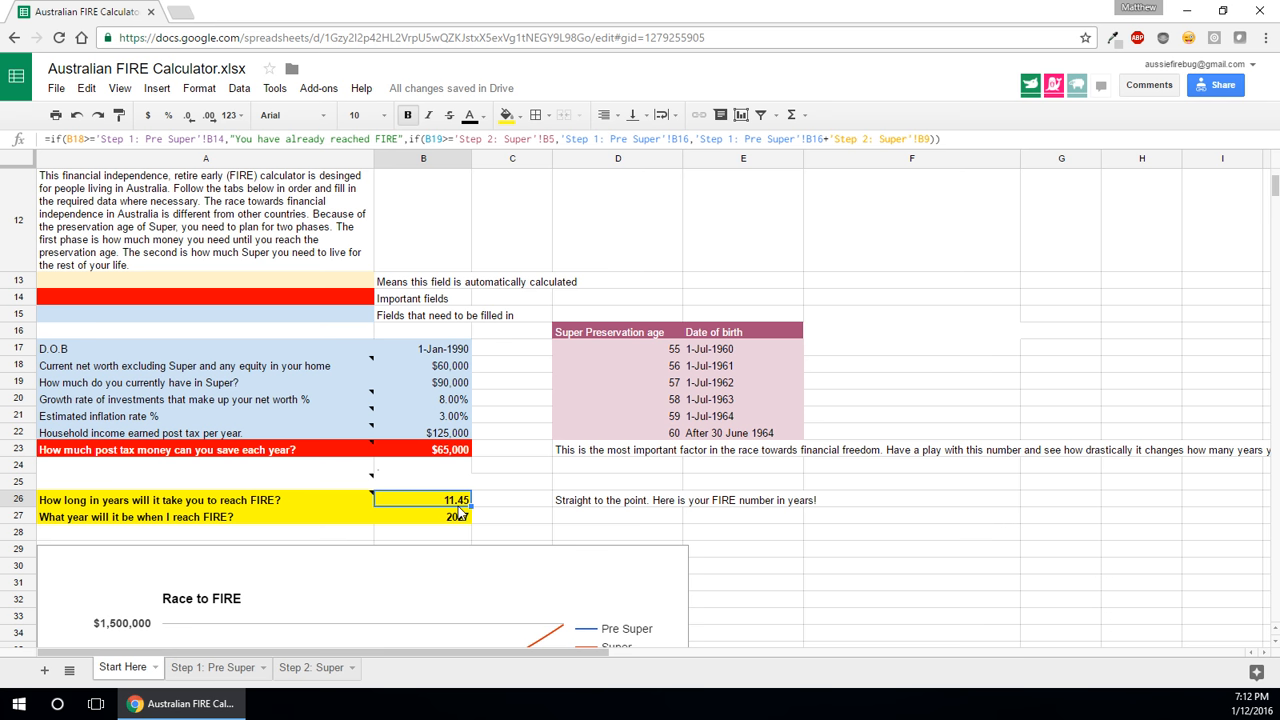
Inspect the 2027 FIRE year formula in B27 and scroll down to the Race to FIRE chart.
{"action": "left_click", "coordinate": [423, 517]}
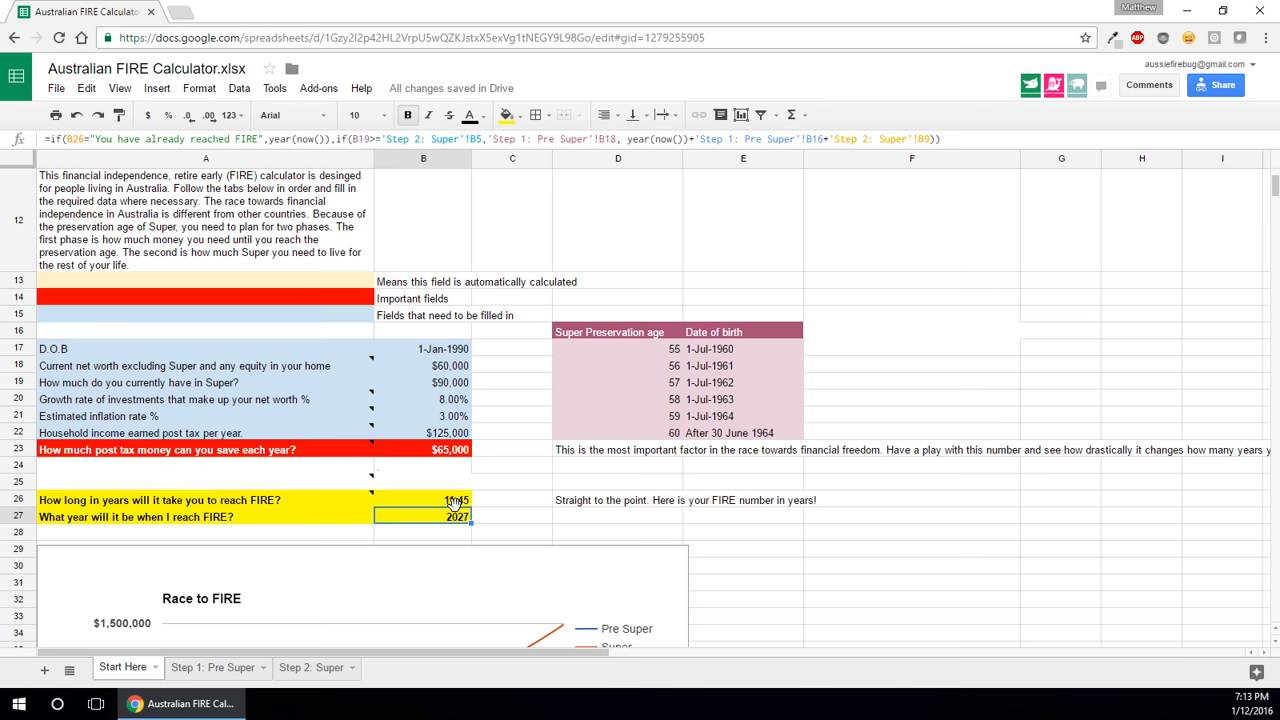
{"action": "scroll", "scroll_direction": "down", "scroll_amount": 3}
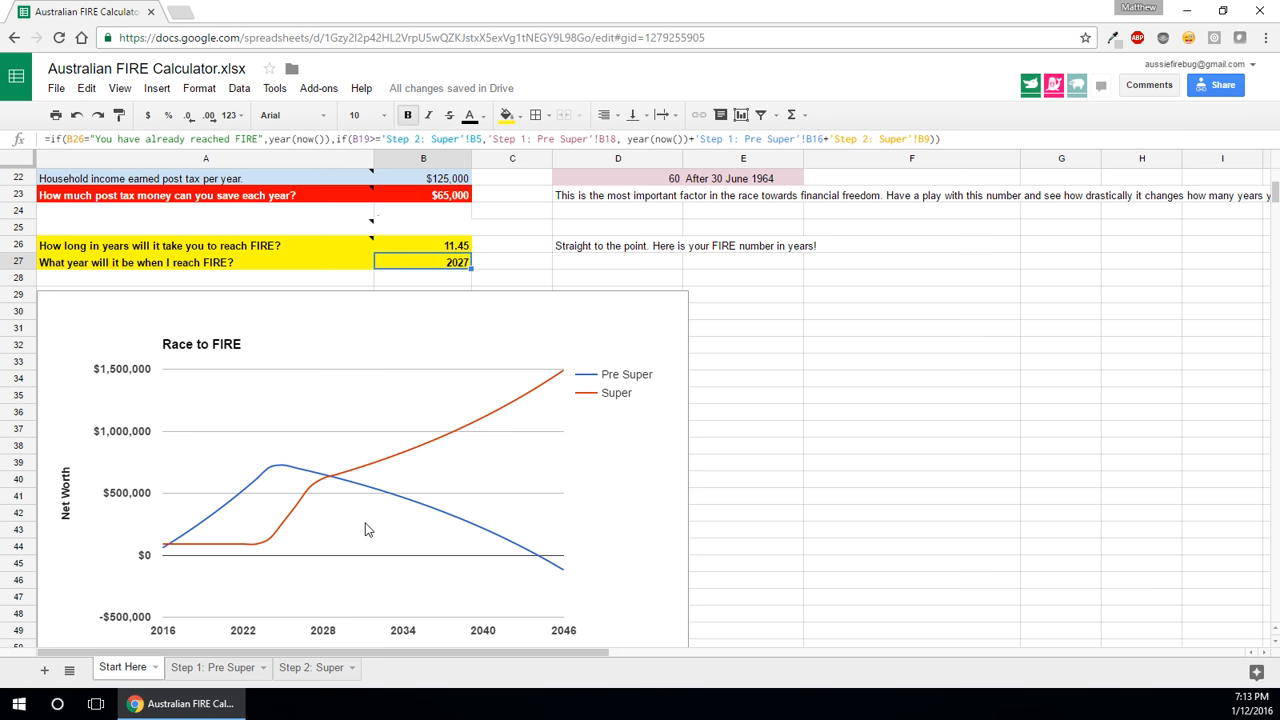
Select the Race to FIRE chart, then view the Step 1: Pre Super amortization schedule.
{"action": "left_click", "coordinate": [368, 529]}
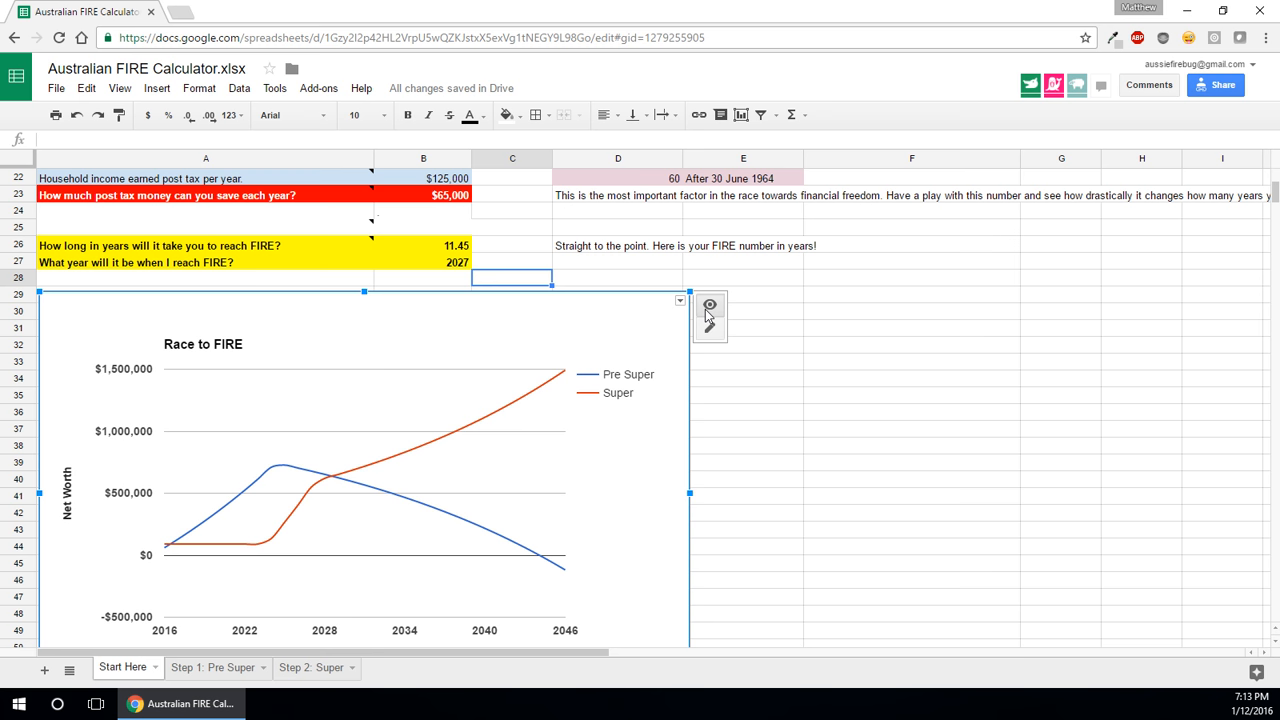
{"action": "mouse_move", "coordinate": [270, 468]}
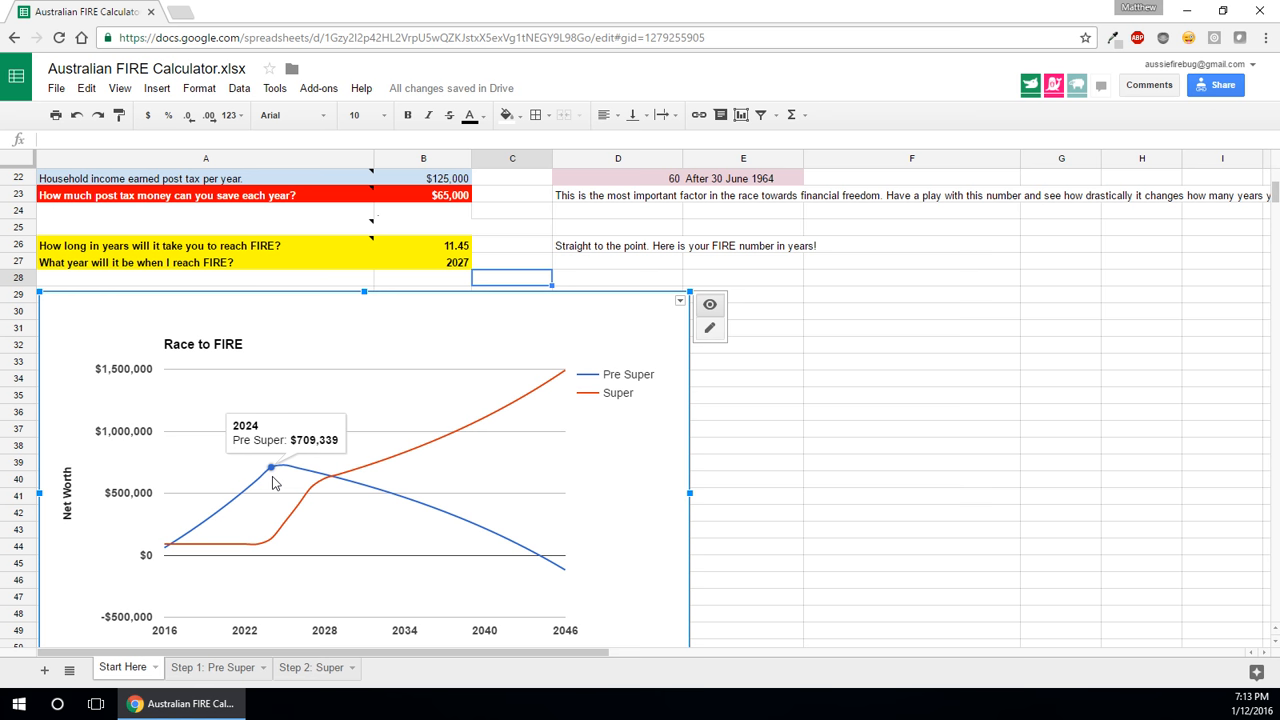
{"action": "left_click", "coordinate": [212, 667]}
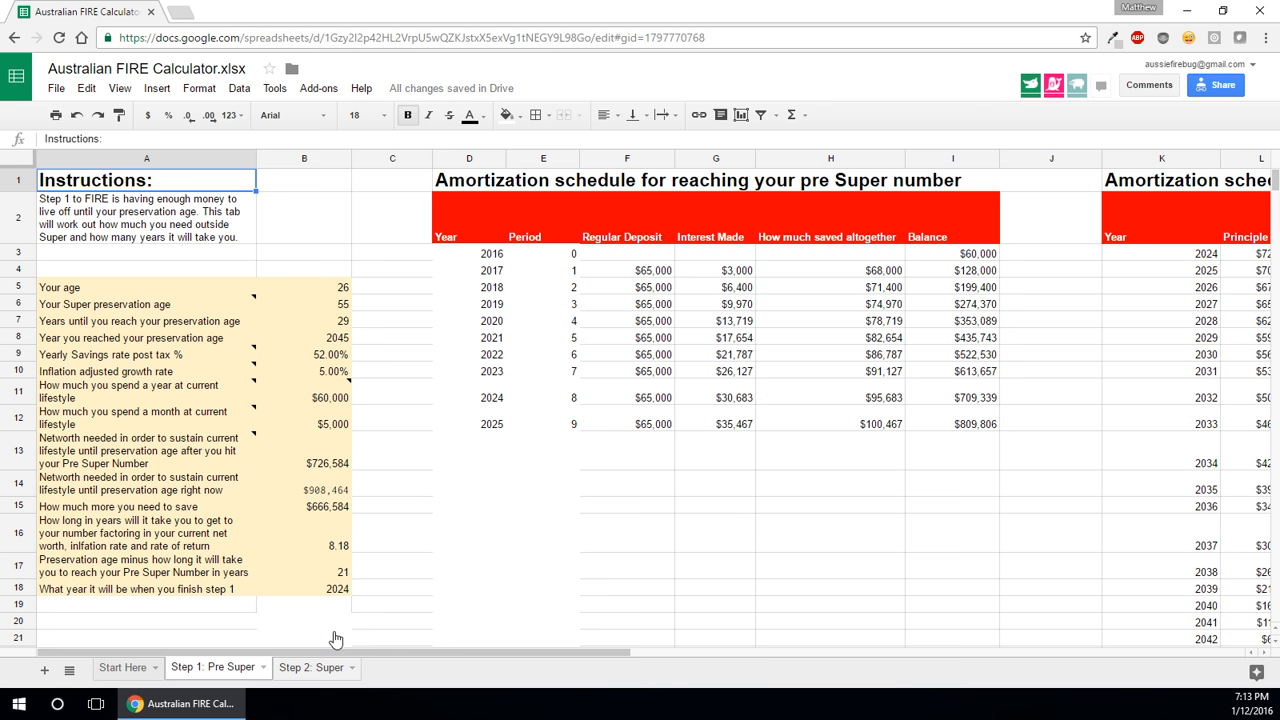
Go back to the Start Here sheet with the Race to FIRE chart.
{"action": "left_click", "coordinate": [122, 667]}
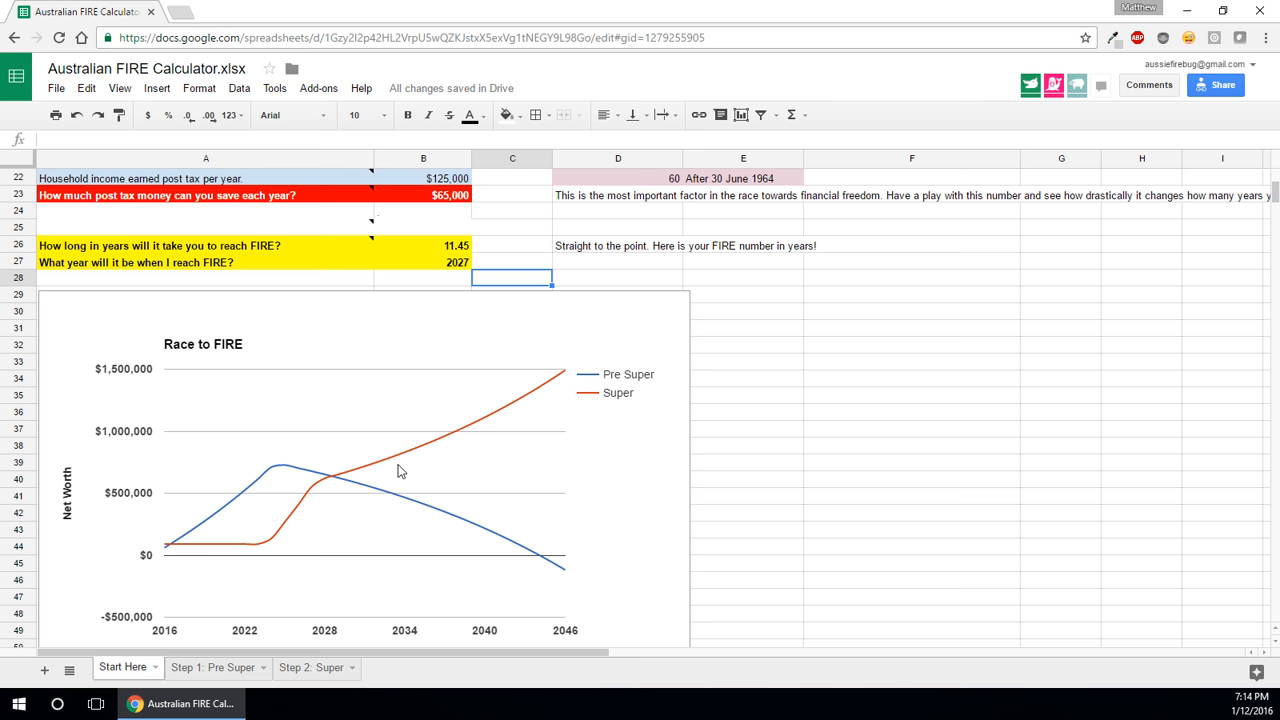
{"action": "left_click", "coordinate": [165, 548]}
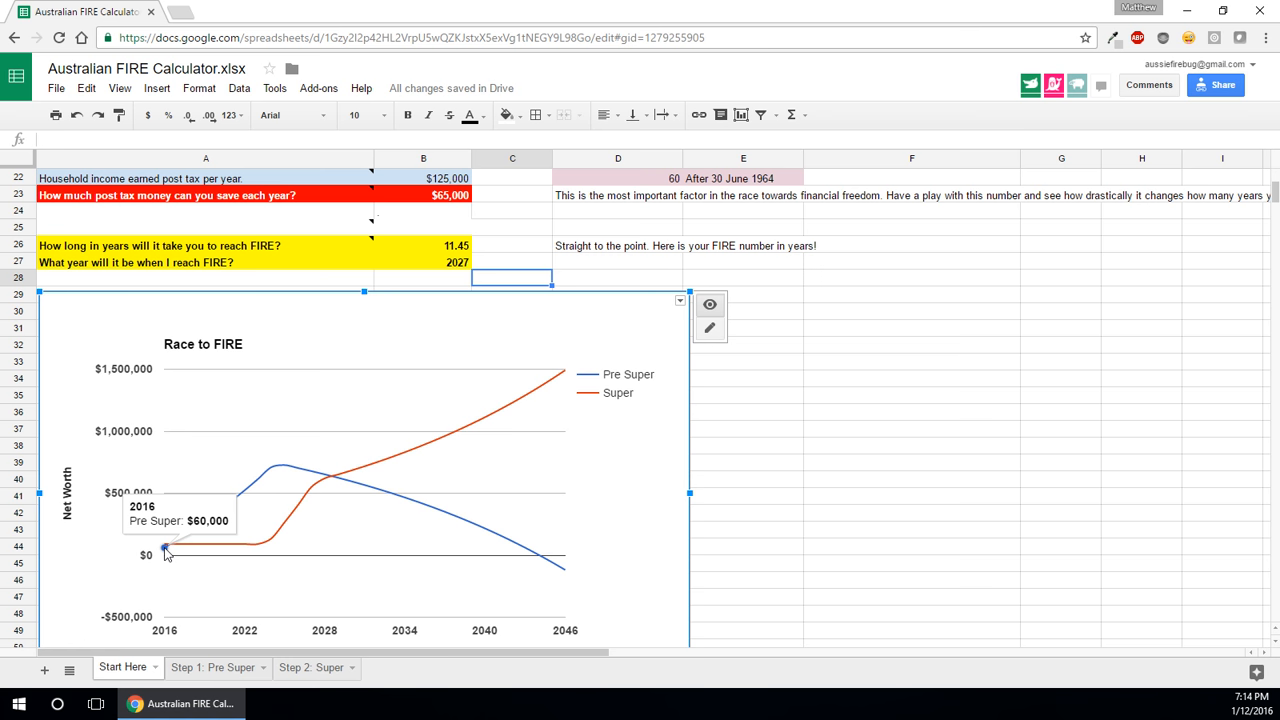
{"action": "scroll", "scroll_direction": "up", "scroll_amount": 3}
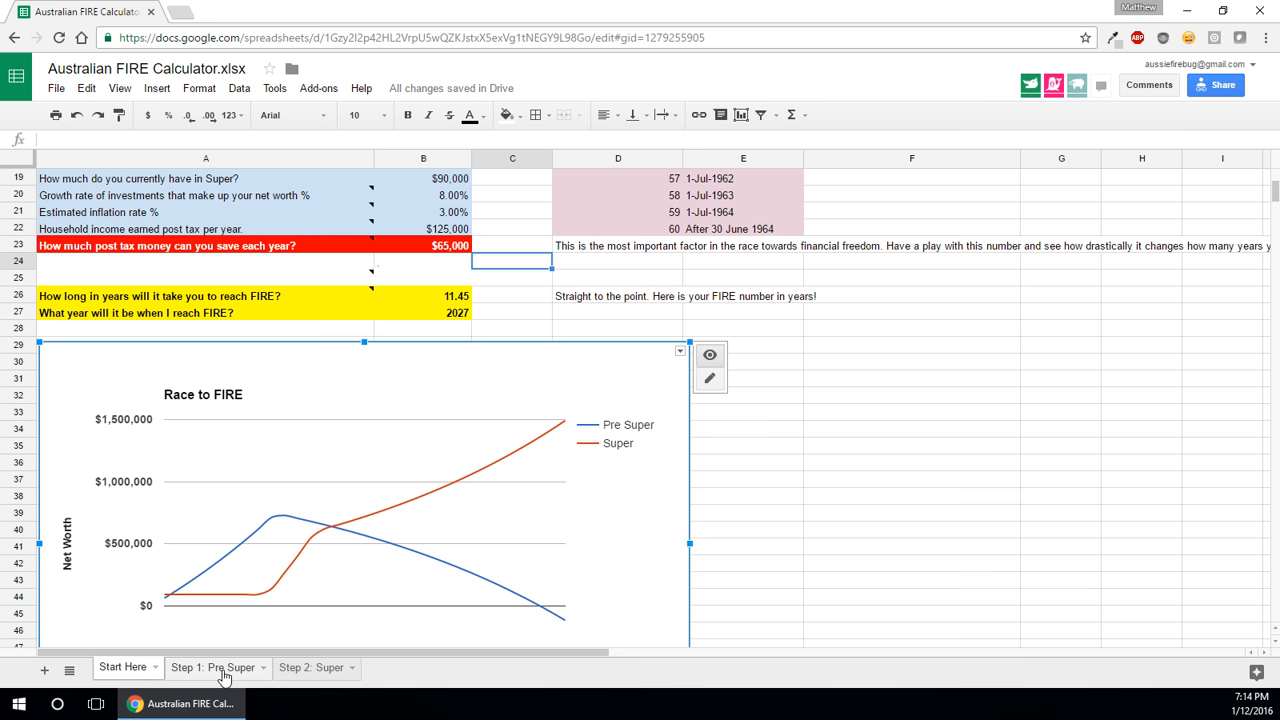
{"action": "mouse_move", "coordinate": [283, 518]}
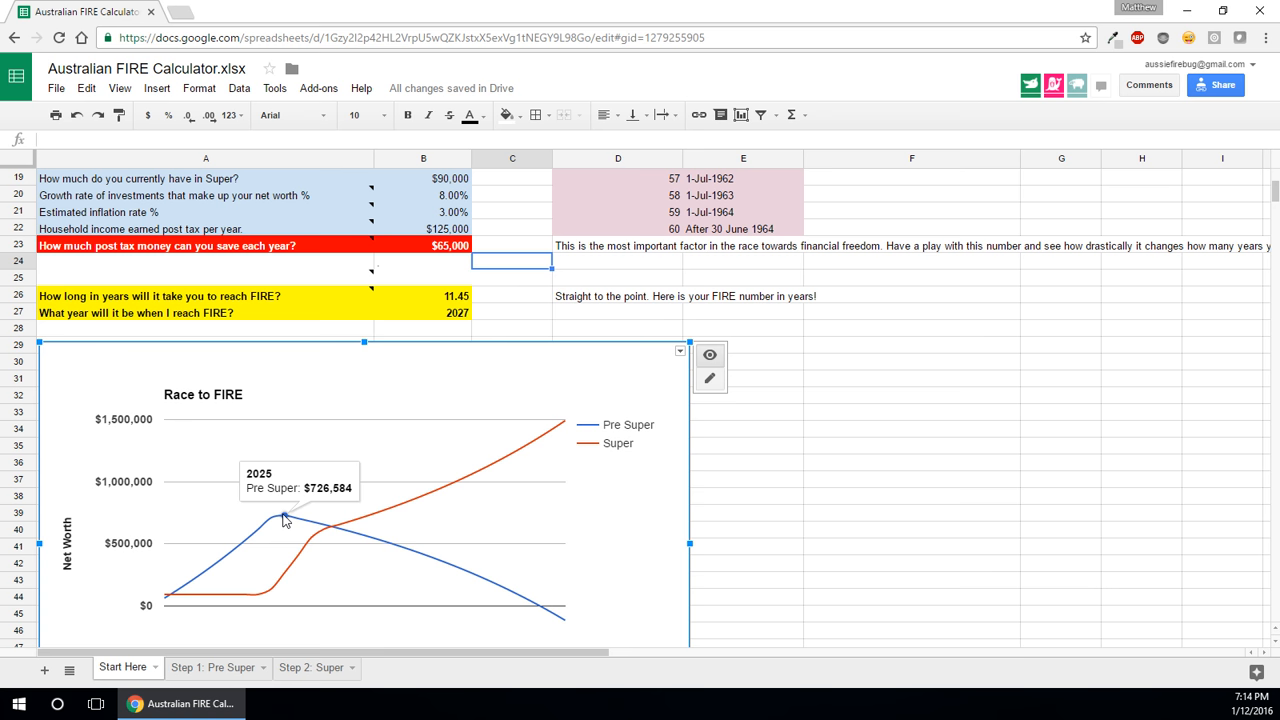
{"action": "mouse_move", "coordinate": [538, 605]}
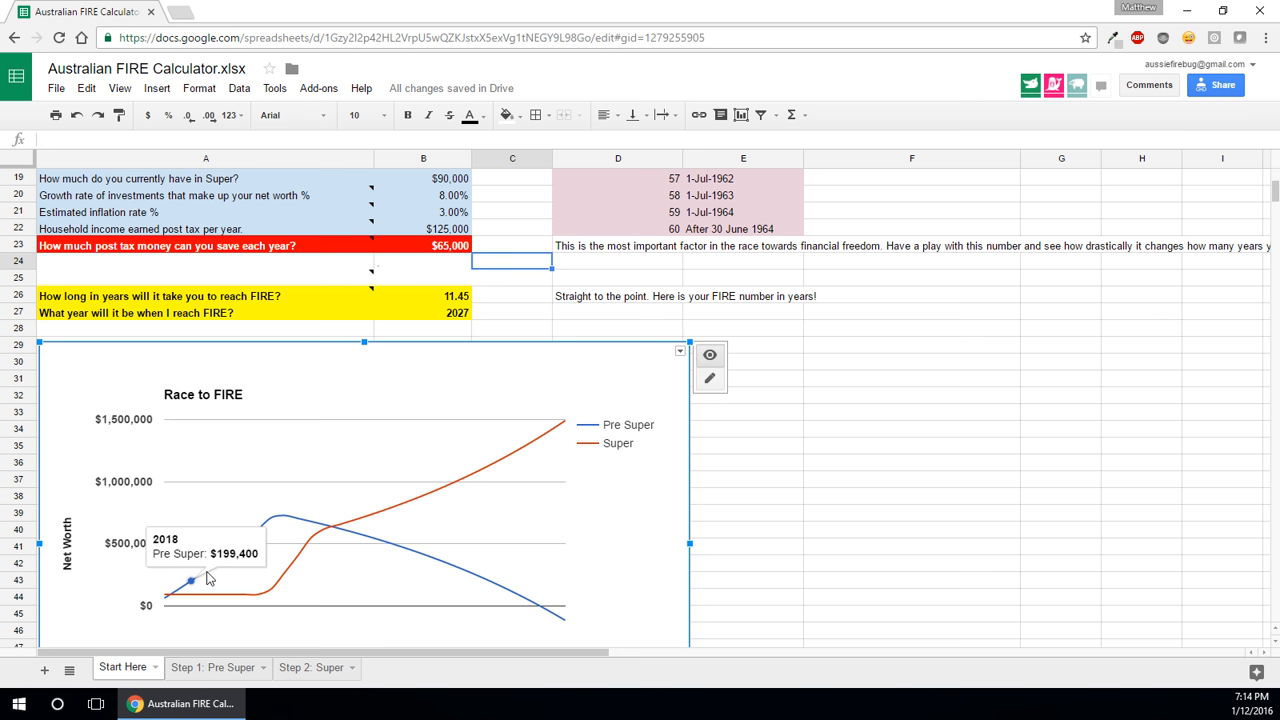
{"action": "mouse_move", "coordinate": [540, 608]}
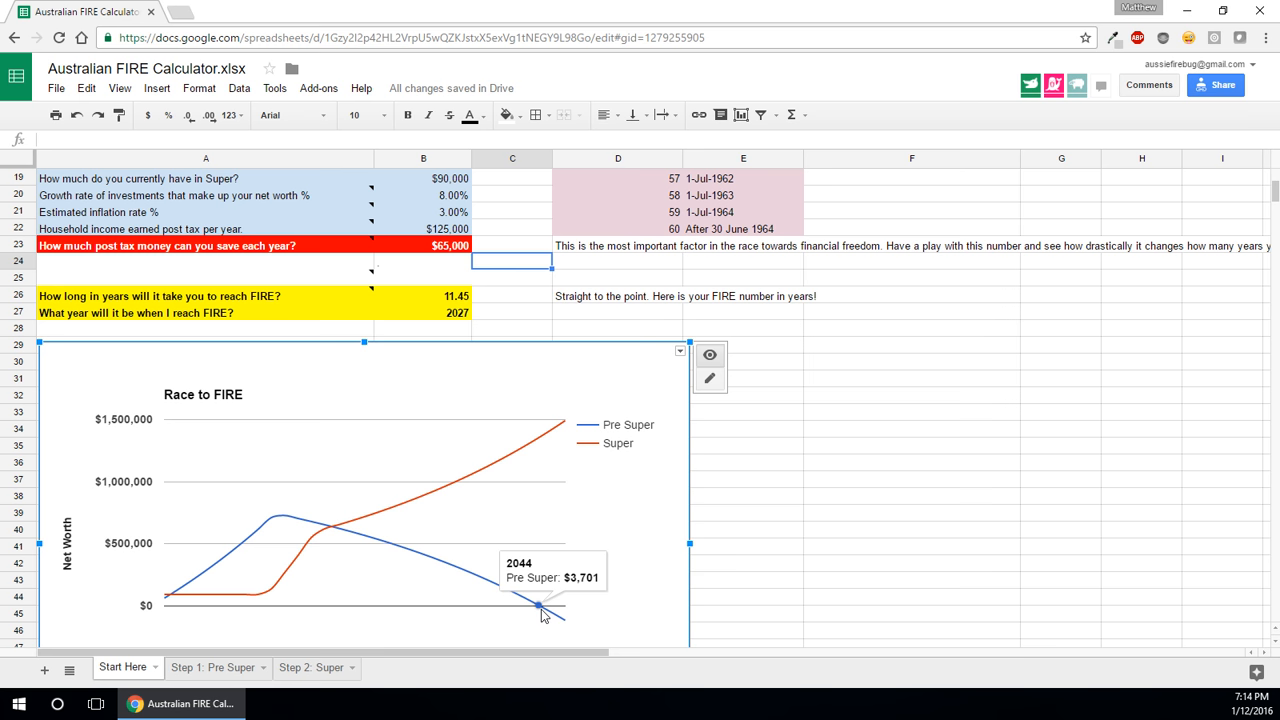
{"action": "mouse_move", "coordinate": [192, 619]}
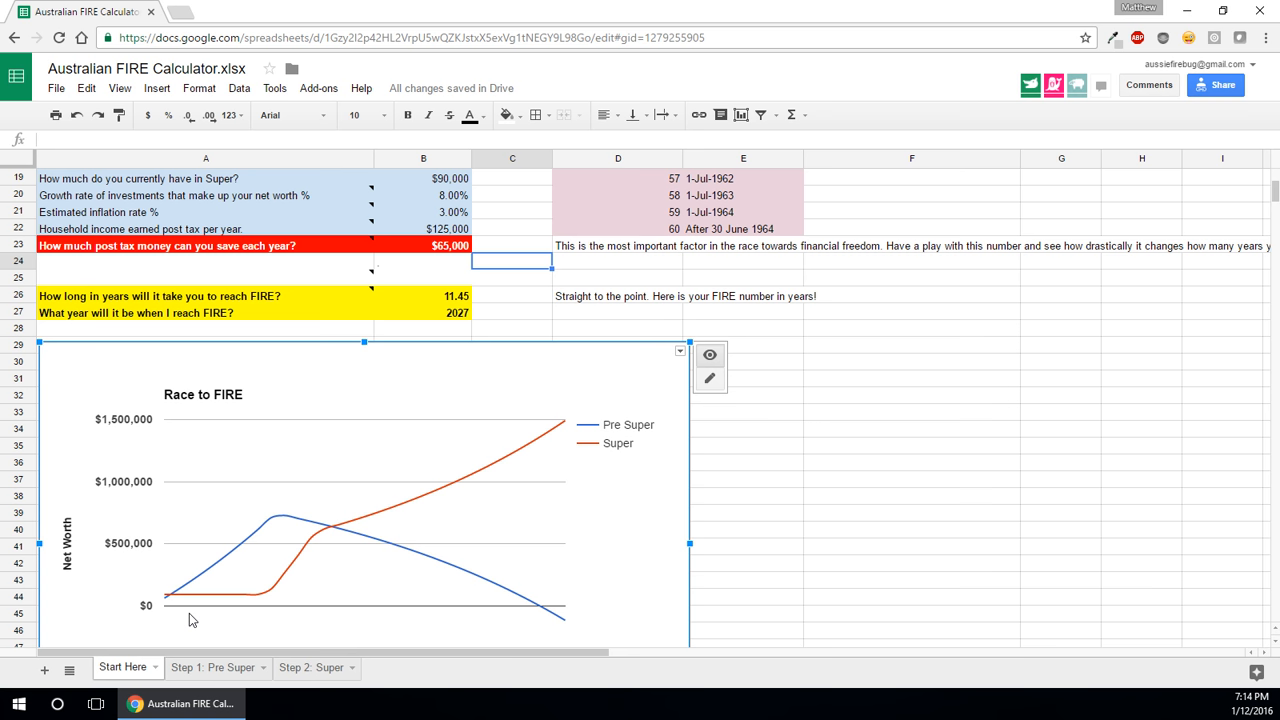
{"action": "mouse_move", "coordinate": [265, 593]}
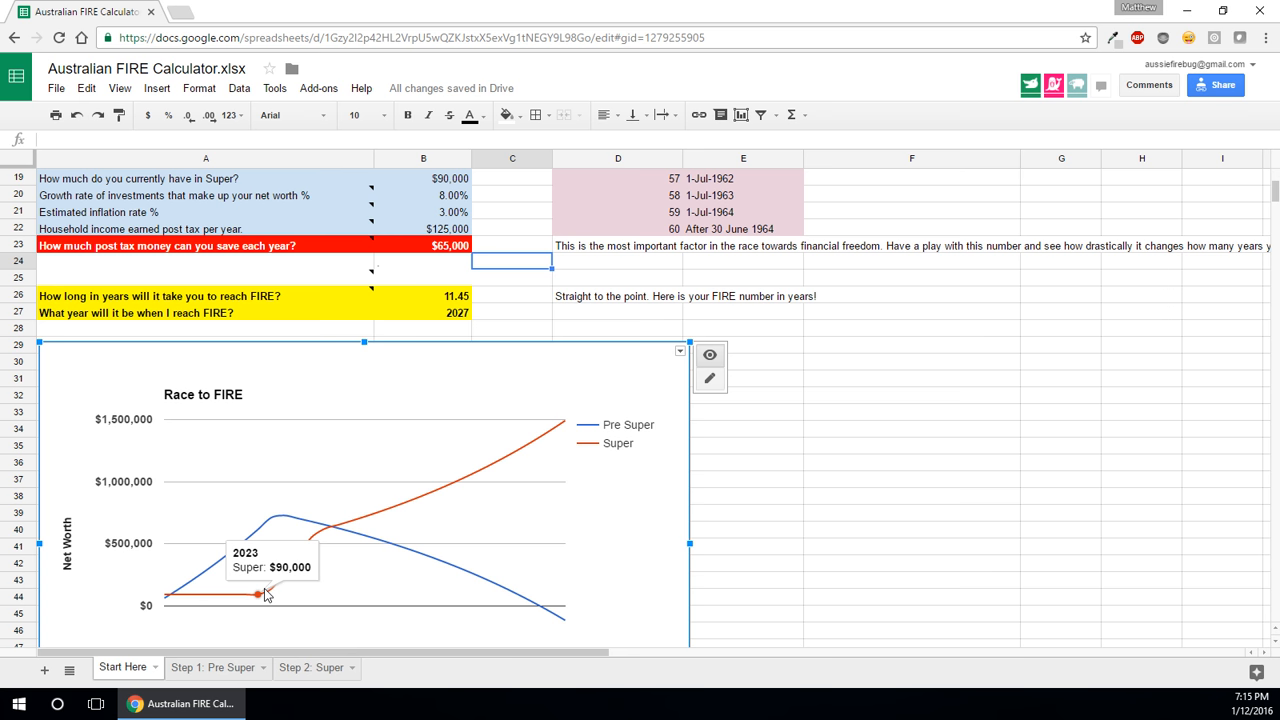
{"action": "mouse_move", "coordinate": [293, 585]}
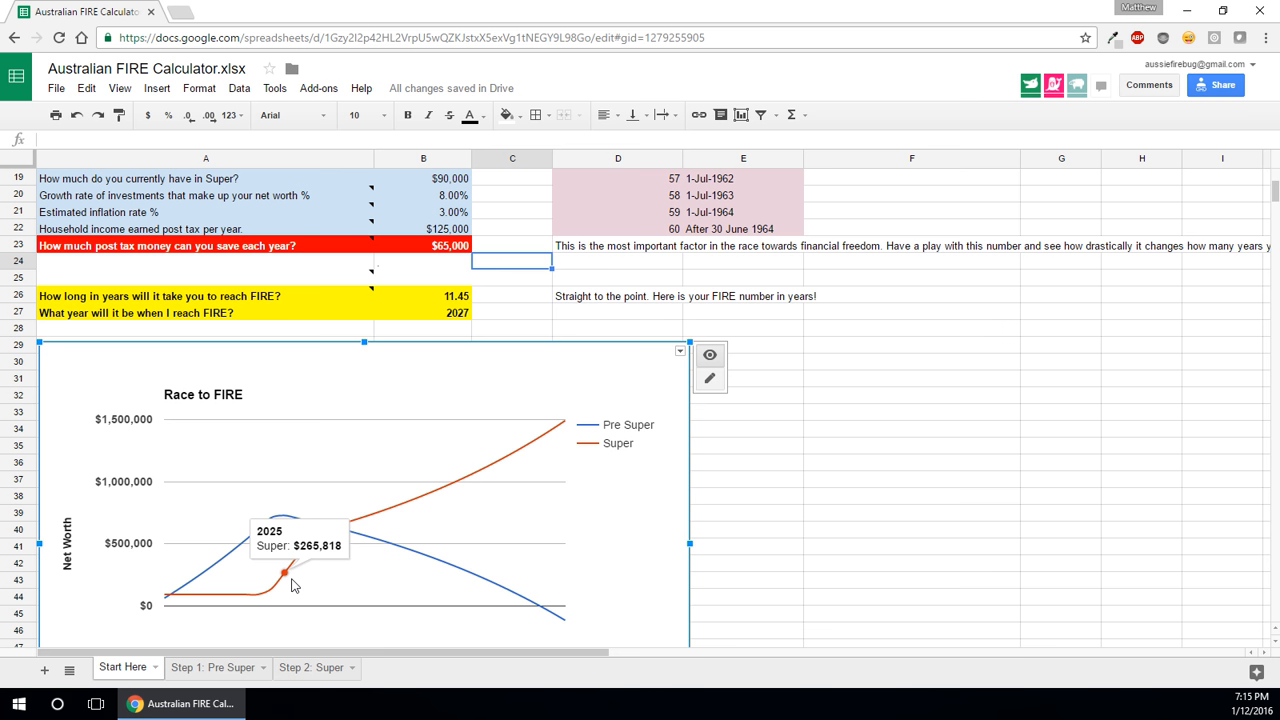
{"action": "mouse_move", "coordinate": [272, 590]}
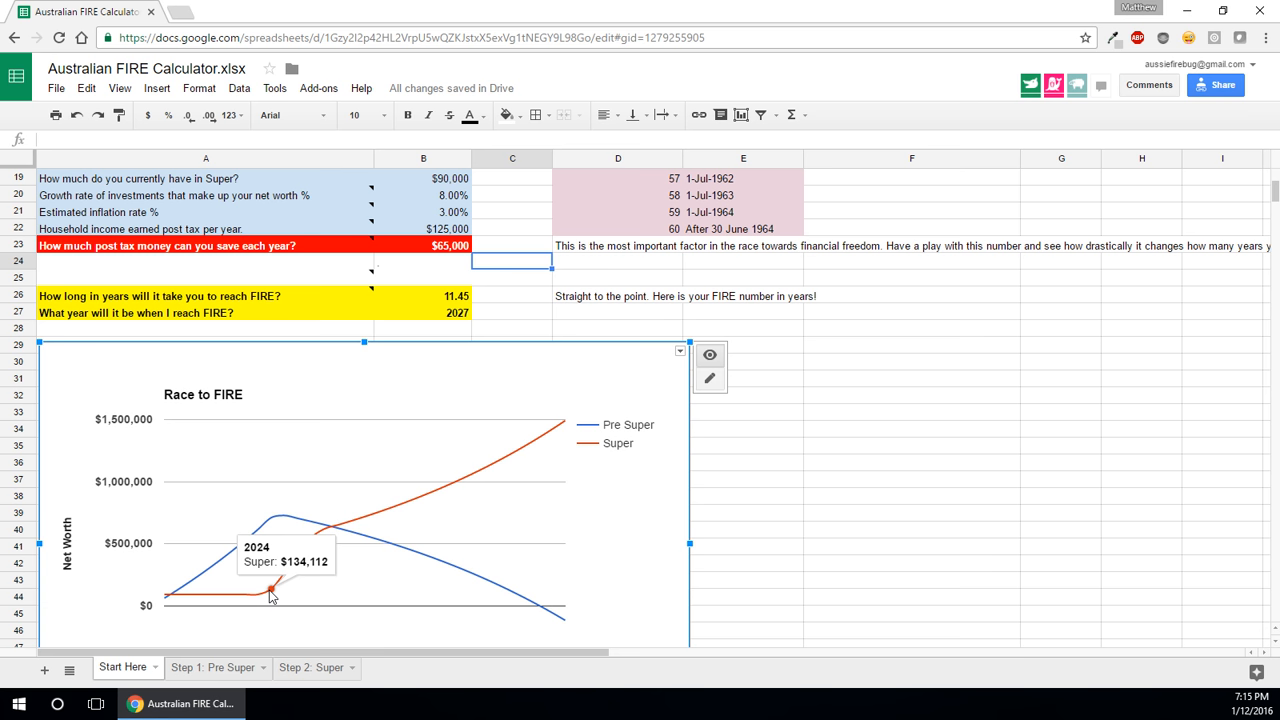
{"action": "mouse_move", "coordinate": [565, 422]}
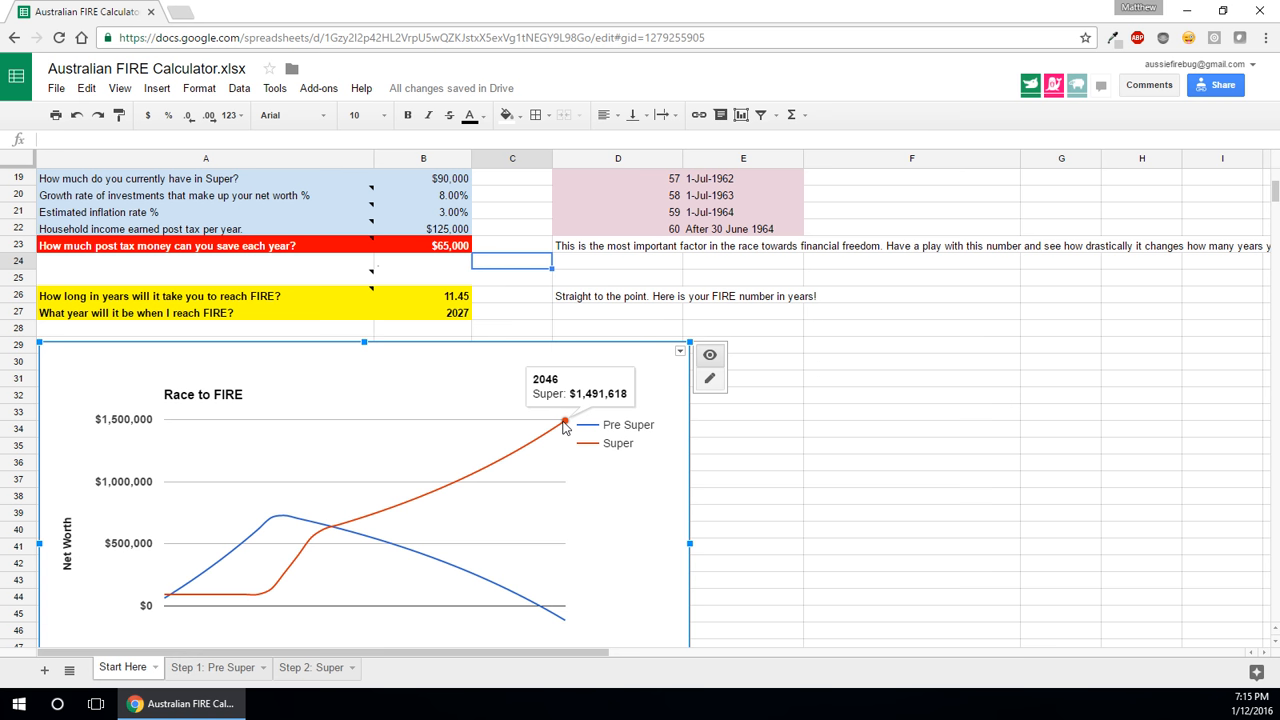
{"action": "mouse_move", "coordinate": [271, 589]}
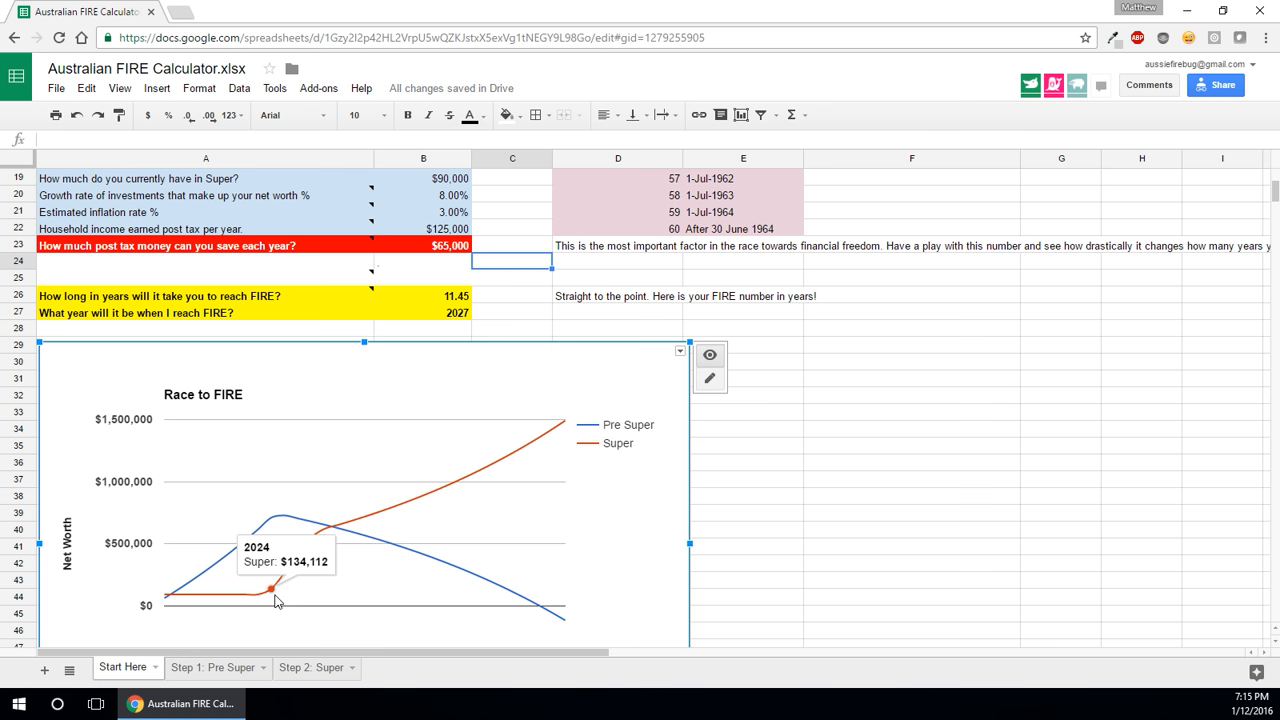
{"action": "mouse_move", "coordinate": [587, 444]}
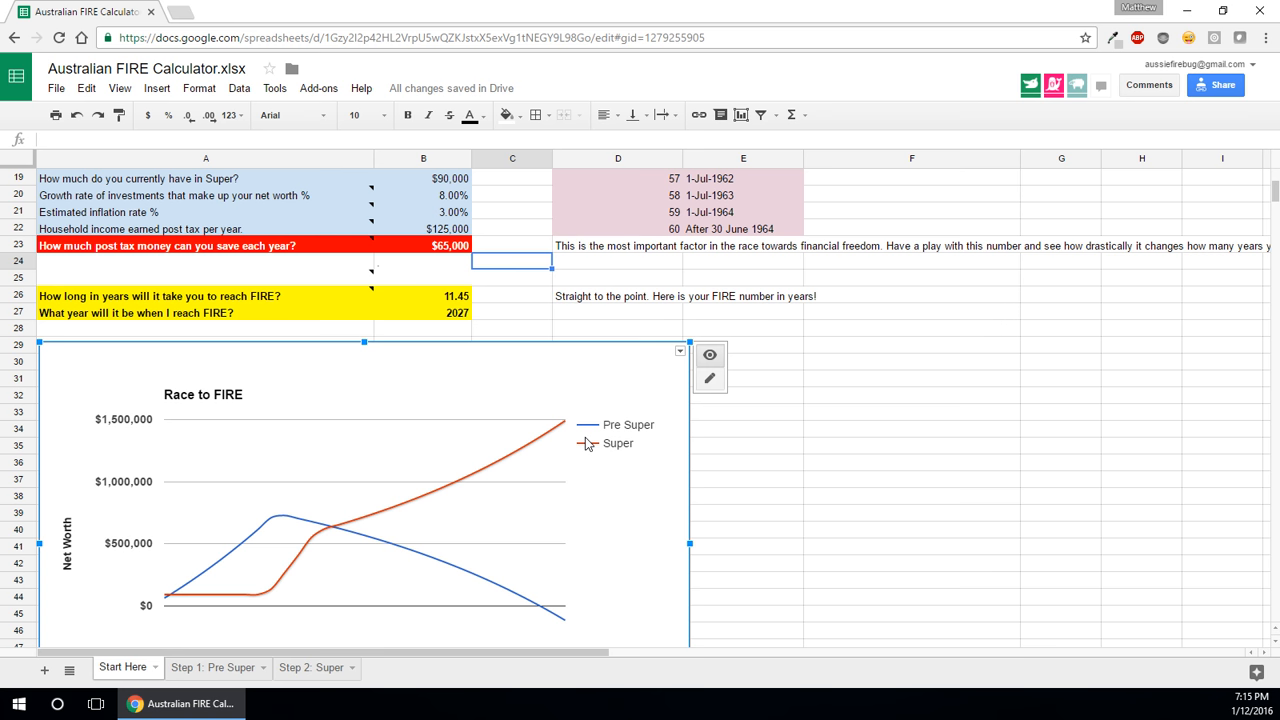
{"action": "mouse_move", "coordinate": [312, 537]}
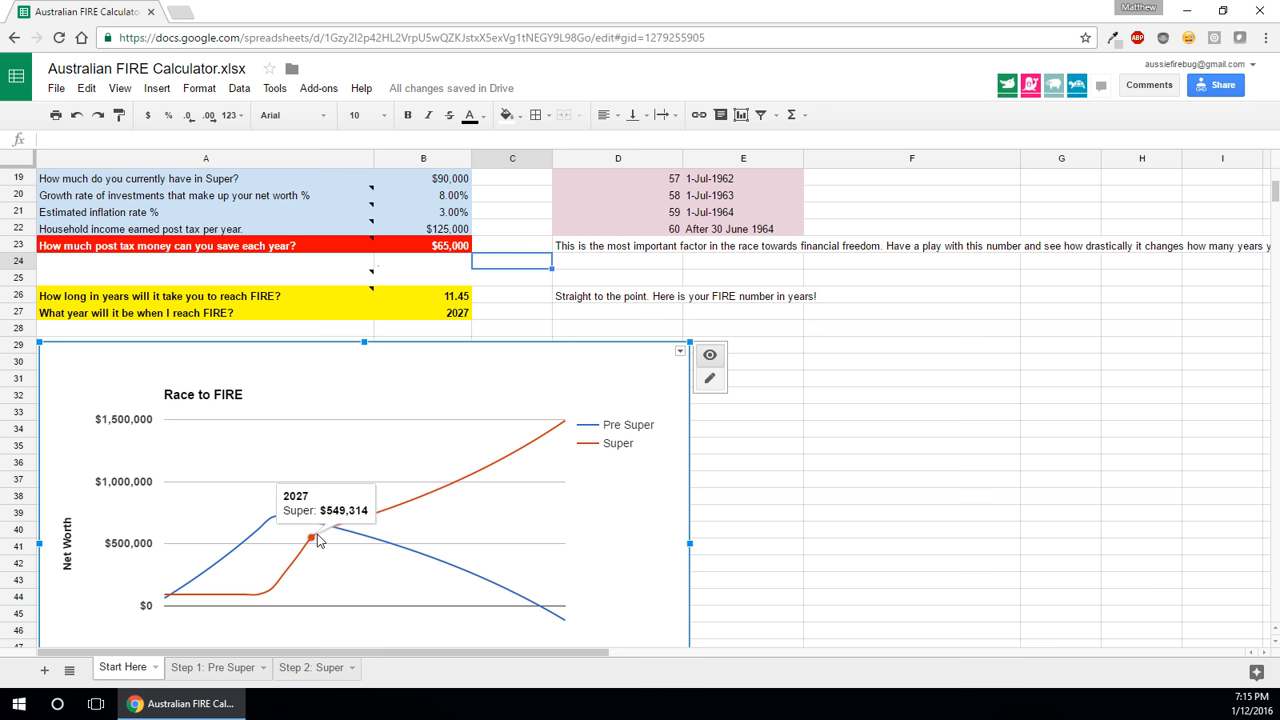
{"action": "mouse_move", "coordinate": [325, 530]}
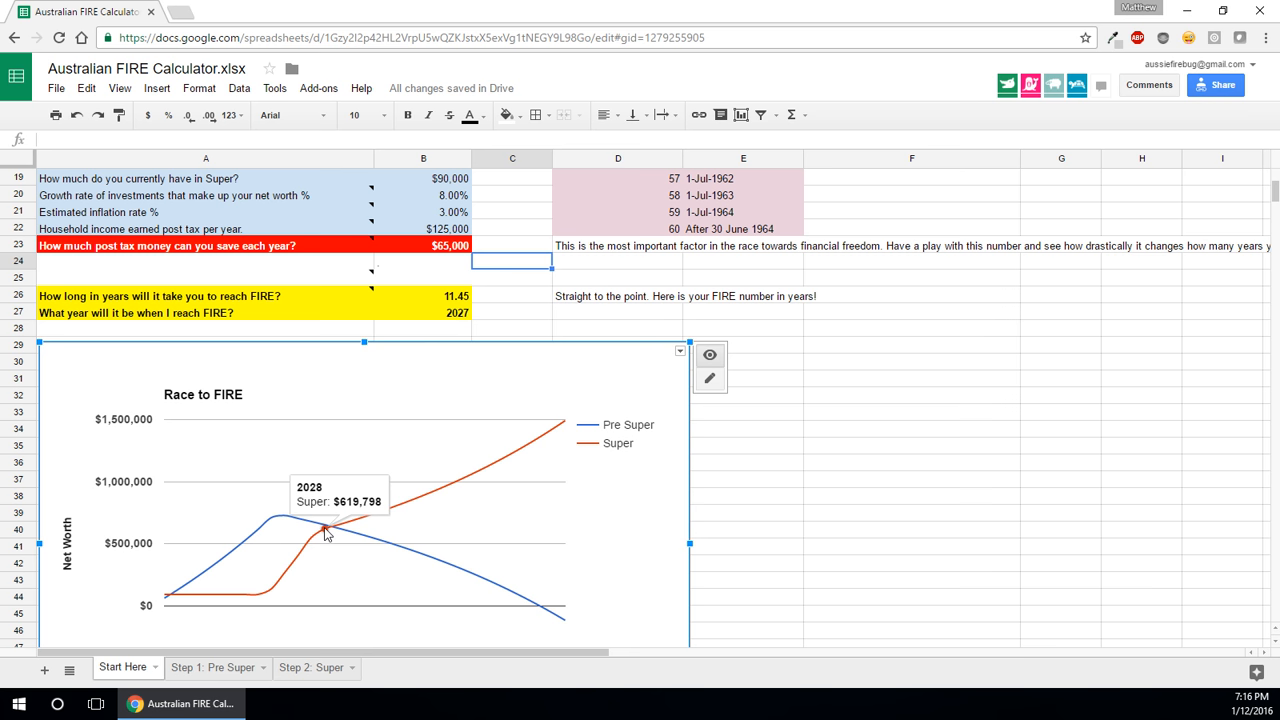
{"action": "left_click", "coordinate": [423, 312]}
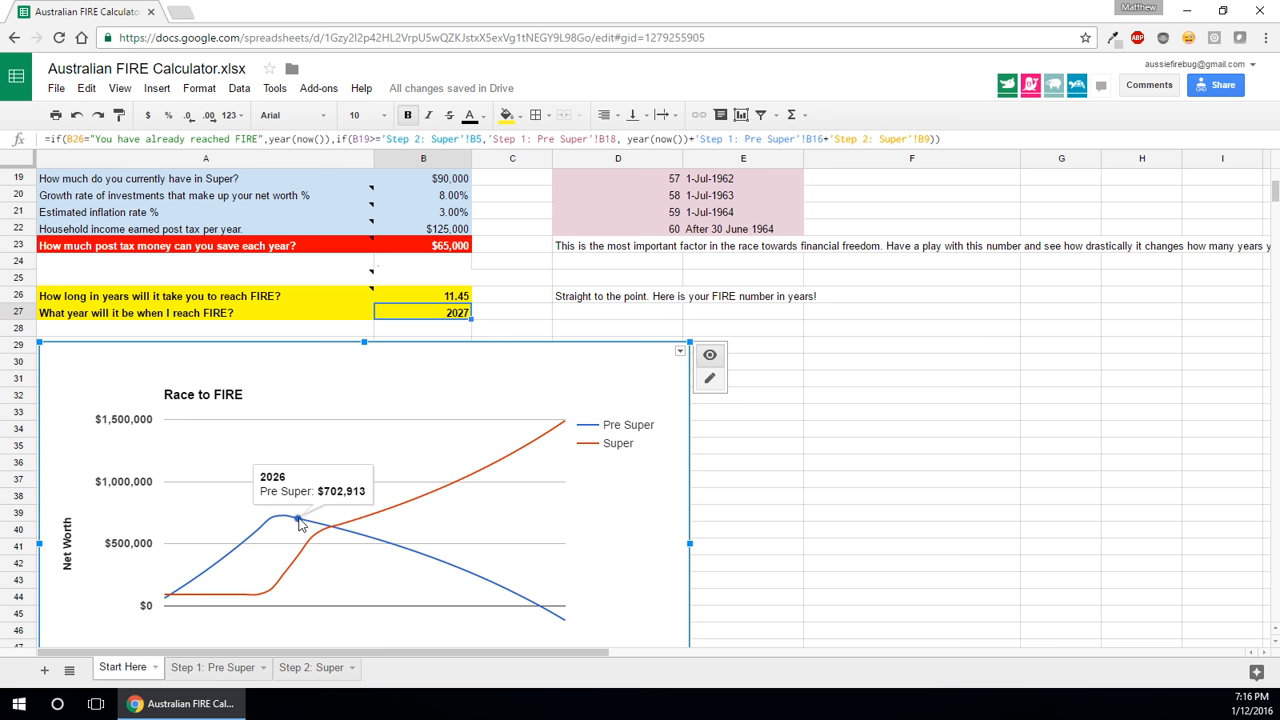
{"action": "mouse_move", "coordinate": [577, 638]}
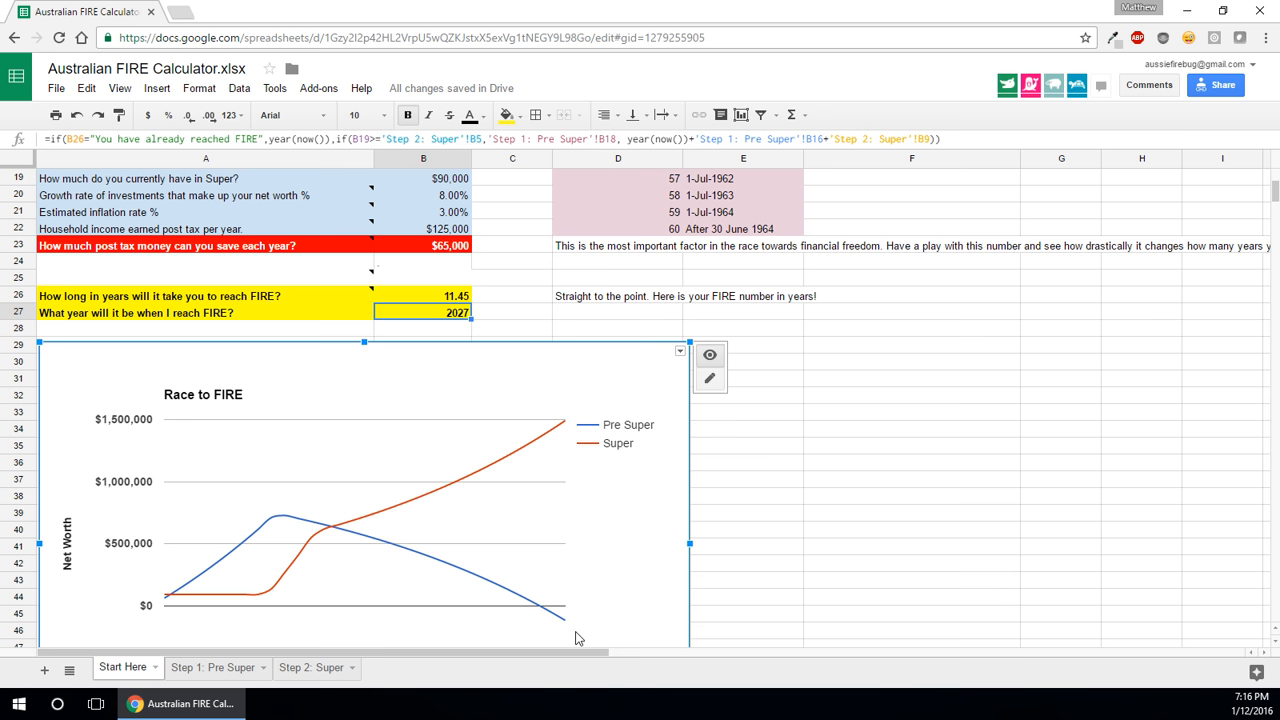
{"action": "mouse_move", "coordinate": [367, 535]}
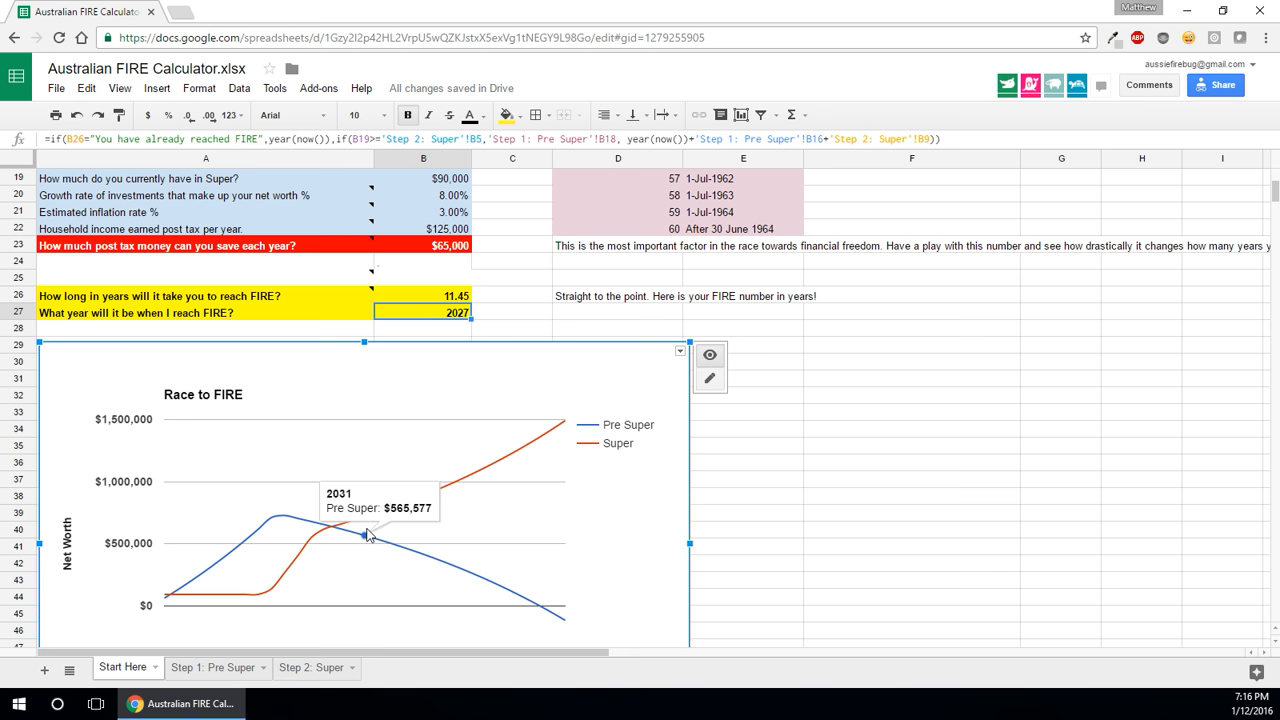
{"action": "mouse_move", "coordinate": [565, 422]}
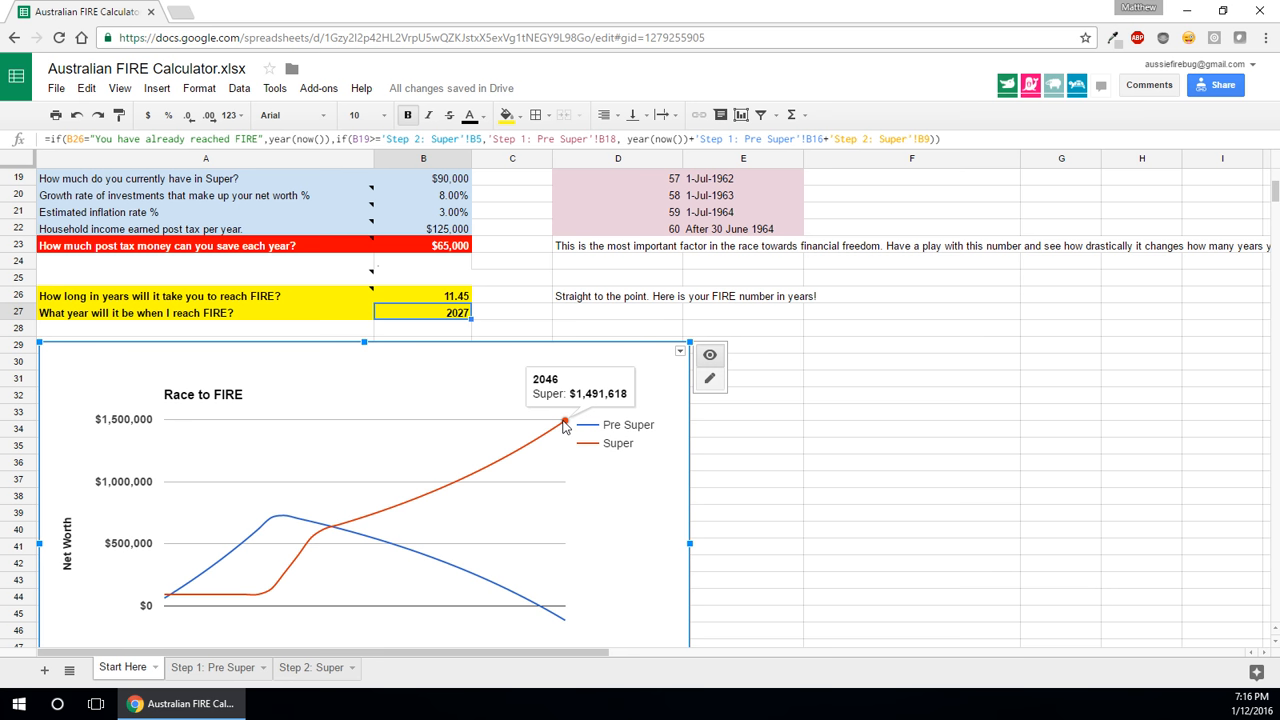
{"action": "mouse_move", "coordinate": [370, 513]}
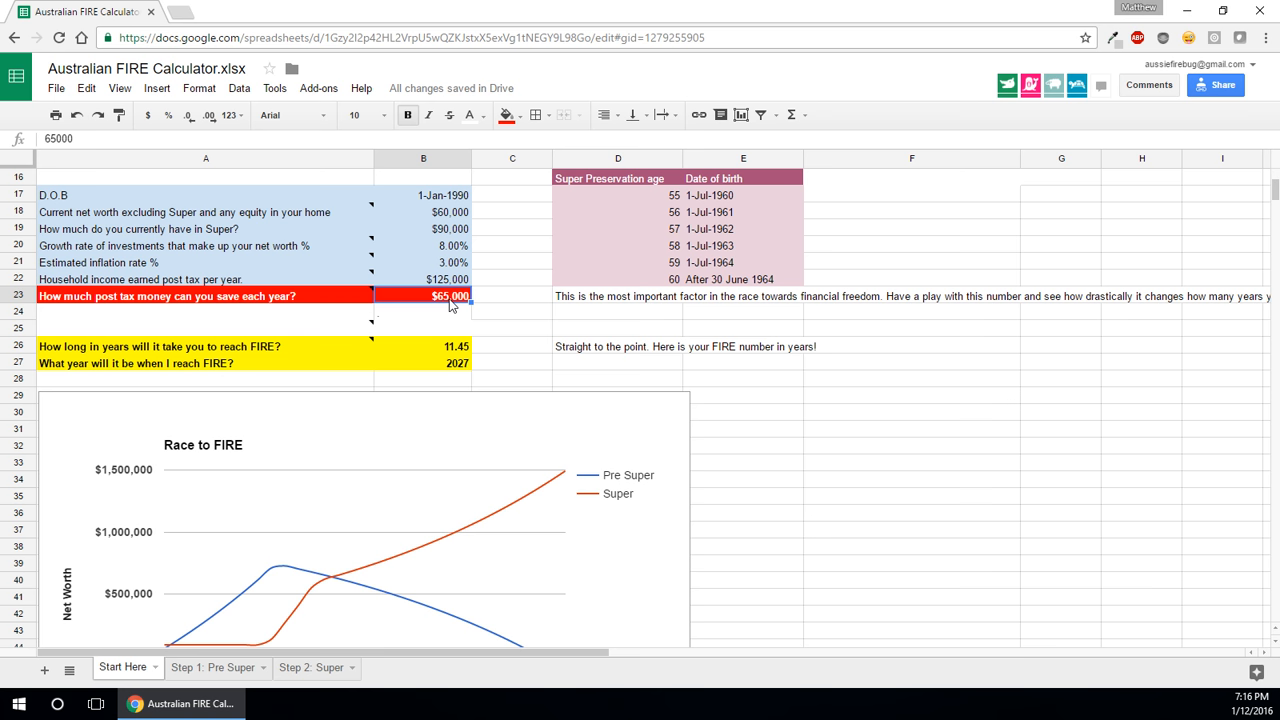
Enter 75000 as yearly savings and check the 8.99-year FIRE formula in B26.
{"action": "type", "text": "75000"}
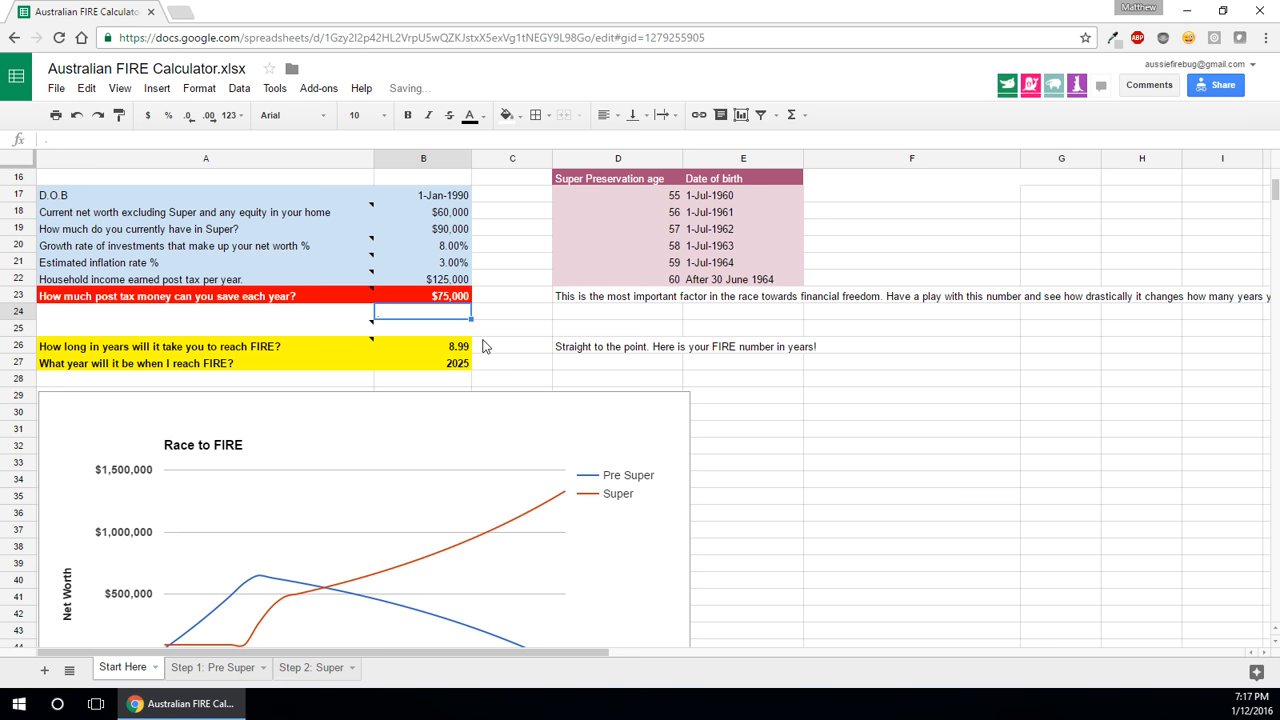
{"action": "left_click", "coordinate": [423, 346]}
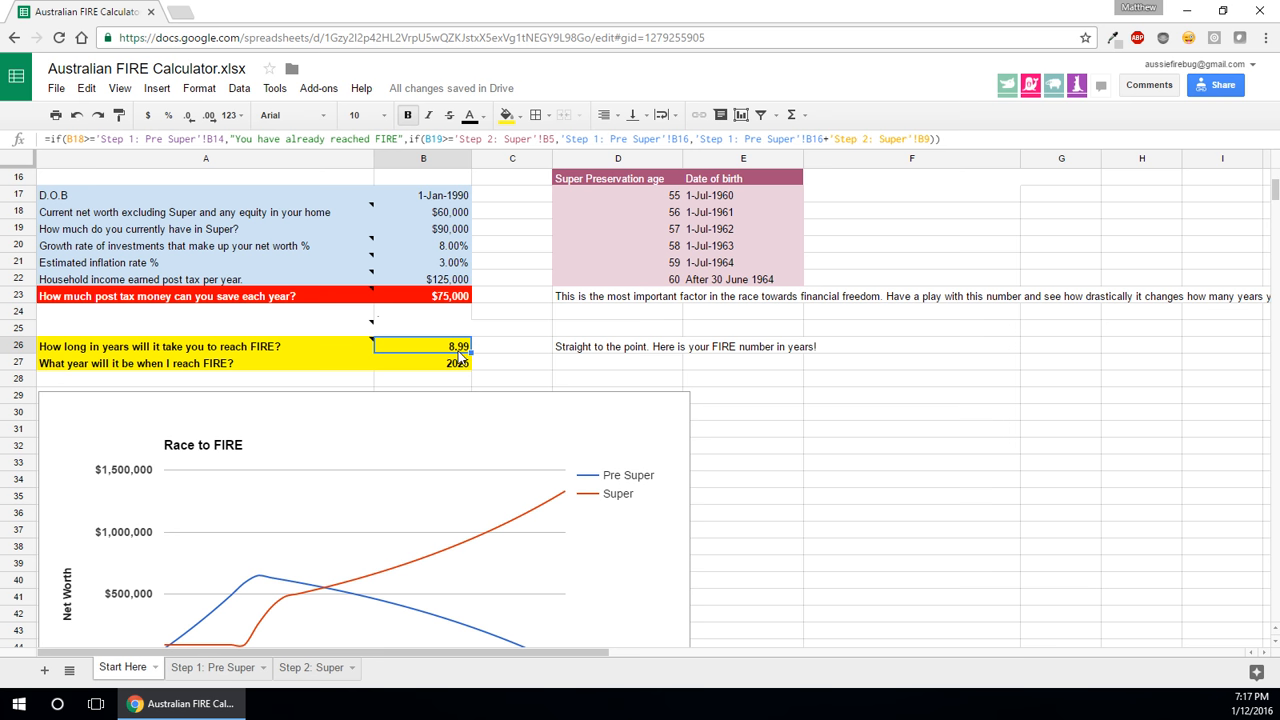
{"action": "left_click", "coordinate": [448, 295]}
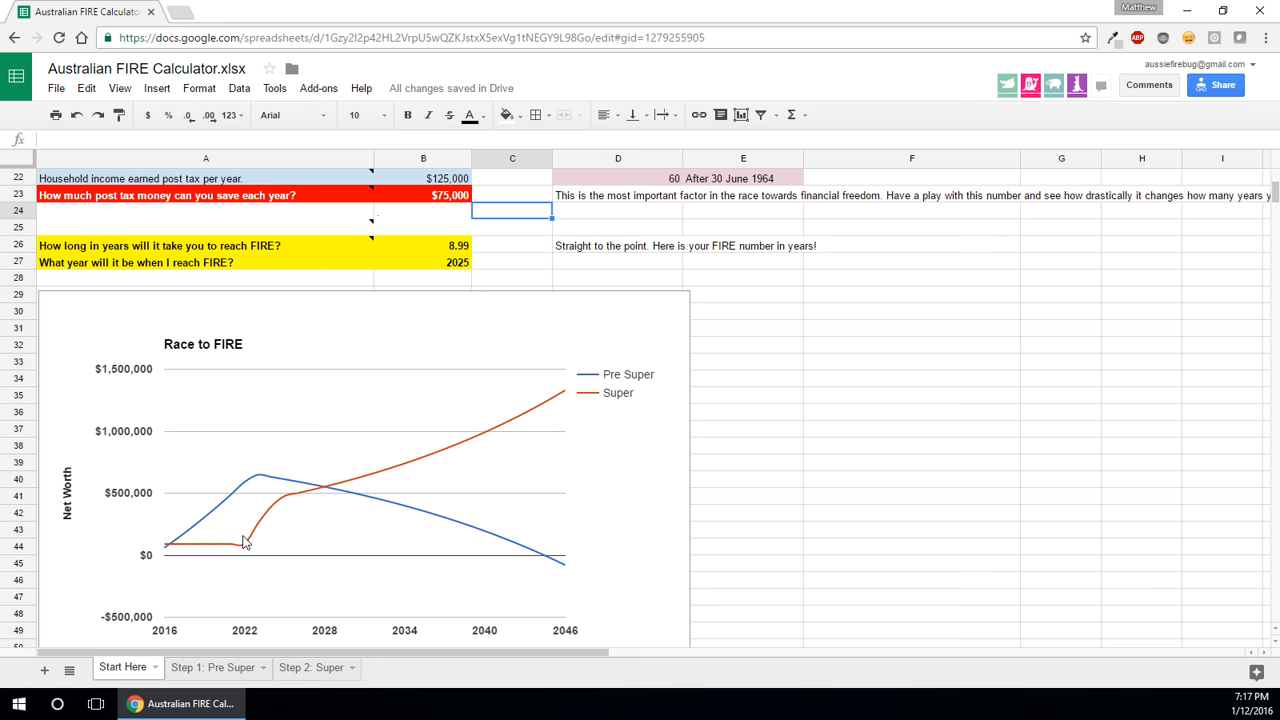
{"action": "left_click", "coordinate": [257, 477]}
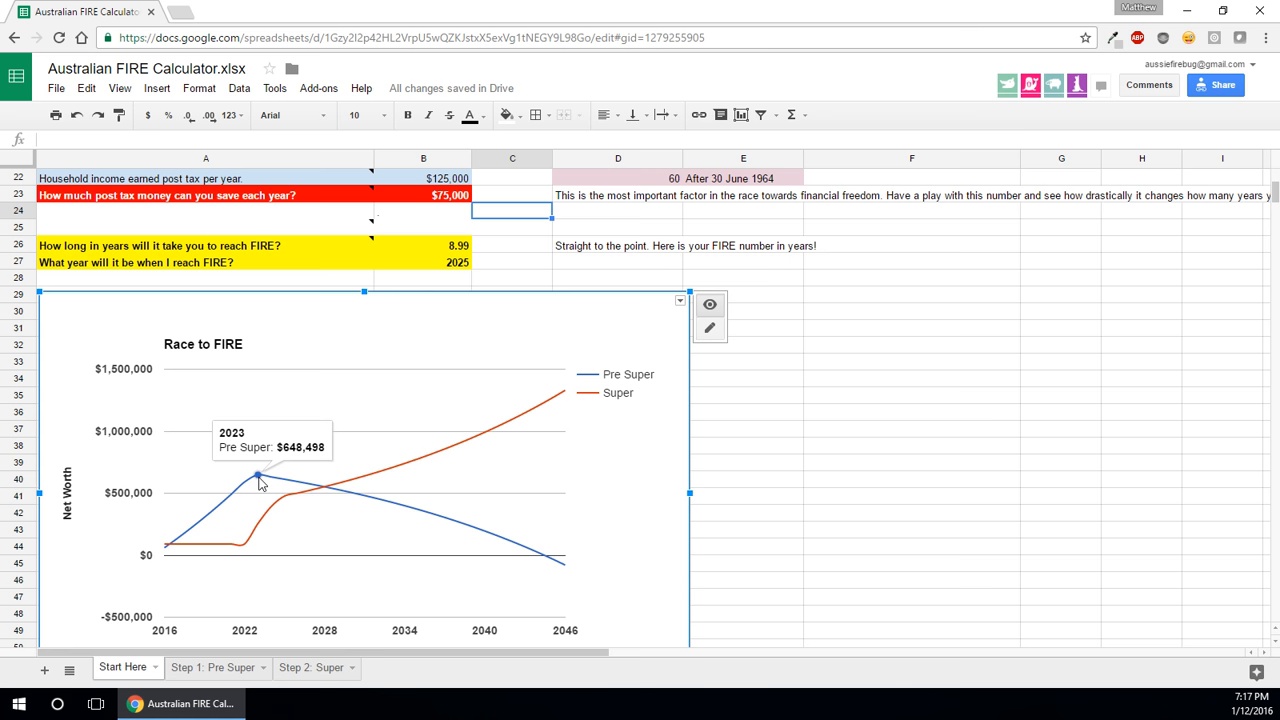
{"action": "scroll", "scroll_direction": "down", "scroll_amount": 3}
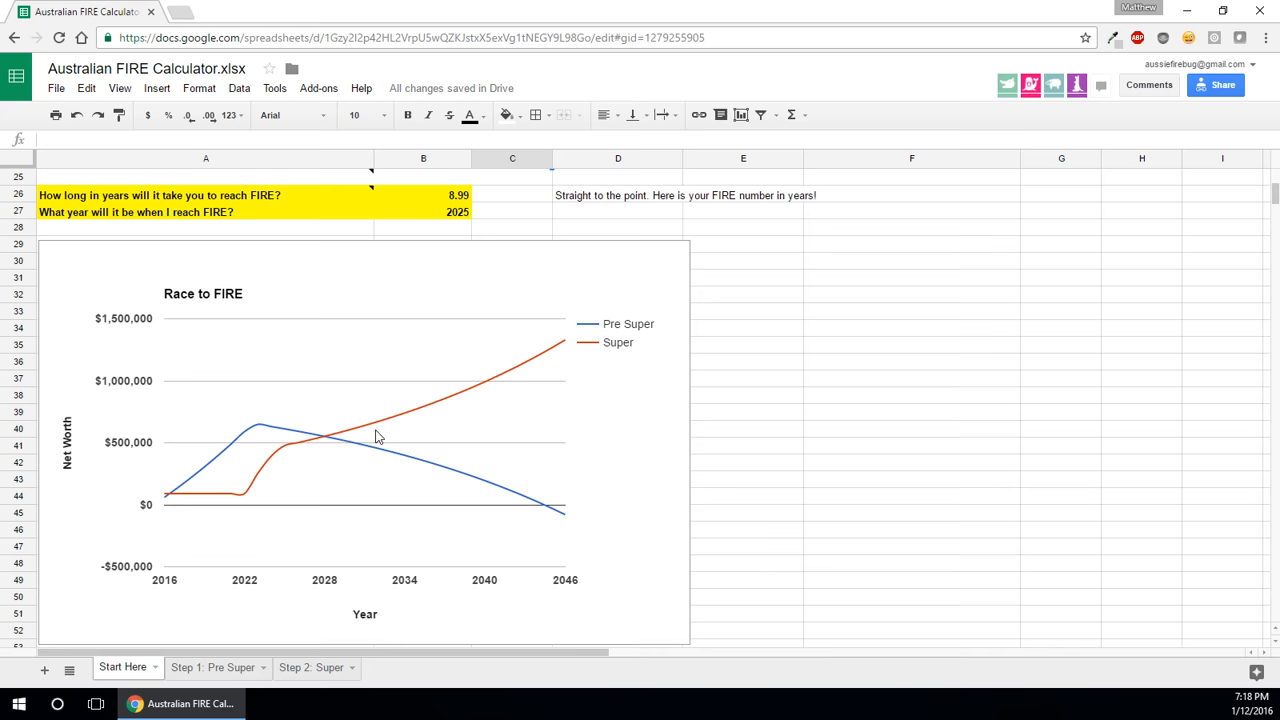
{"action": "scroll", "scroll_direction": "up", "scroll_amount": 3}
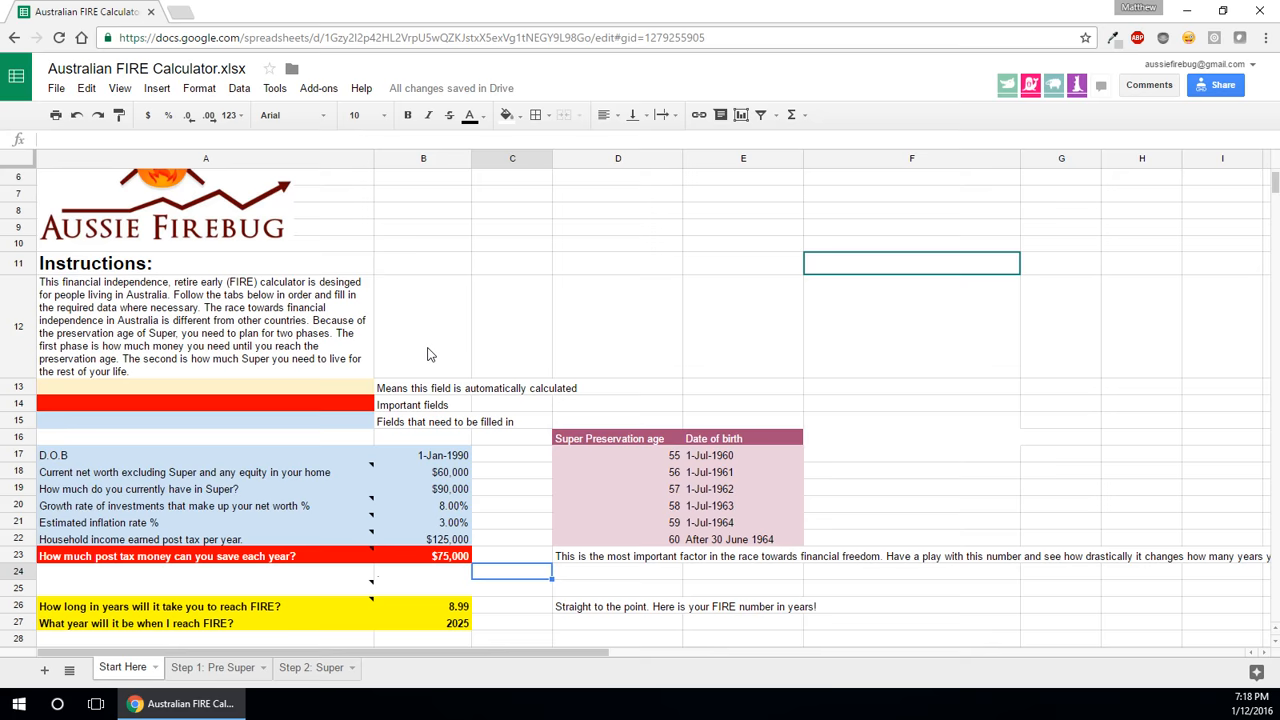
{"action": "scroll", "scroll_direction": "down", "scroll_amount": 3}
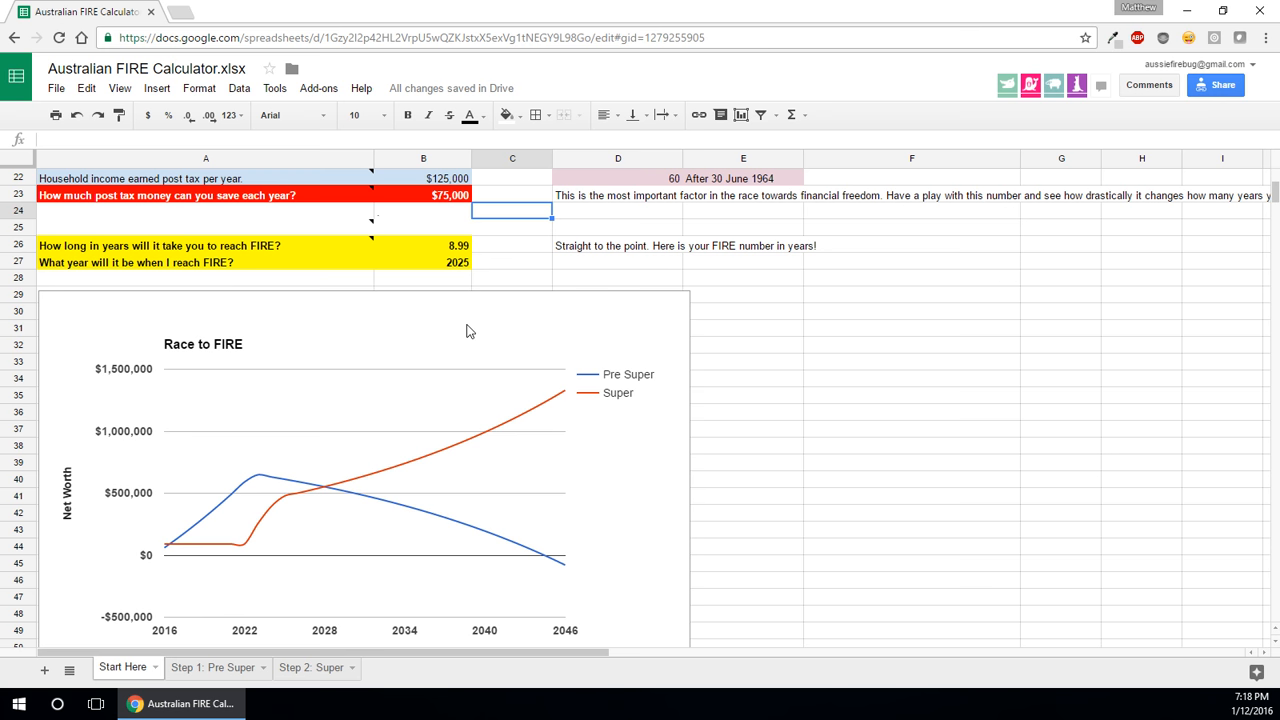
{"action": "scroll", "scroll_direction": "up", "scroll_amount": 3}
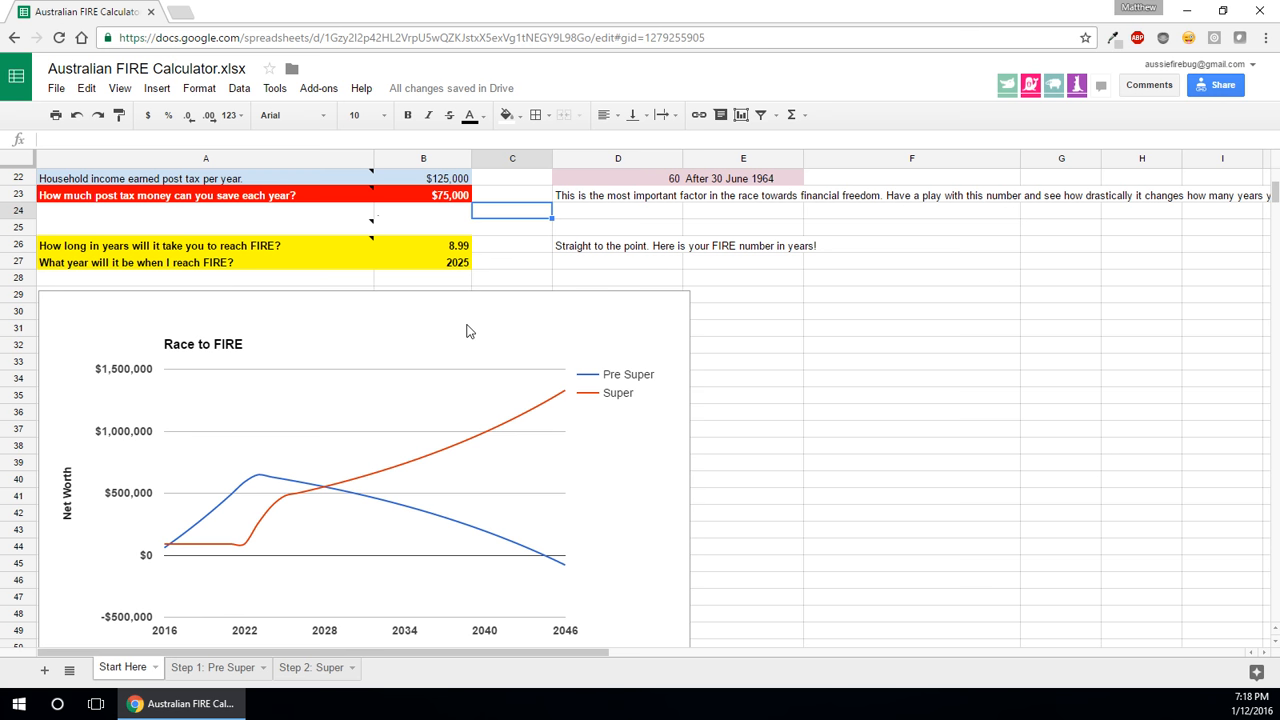